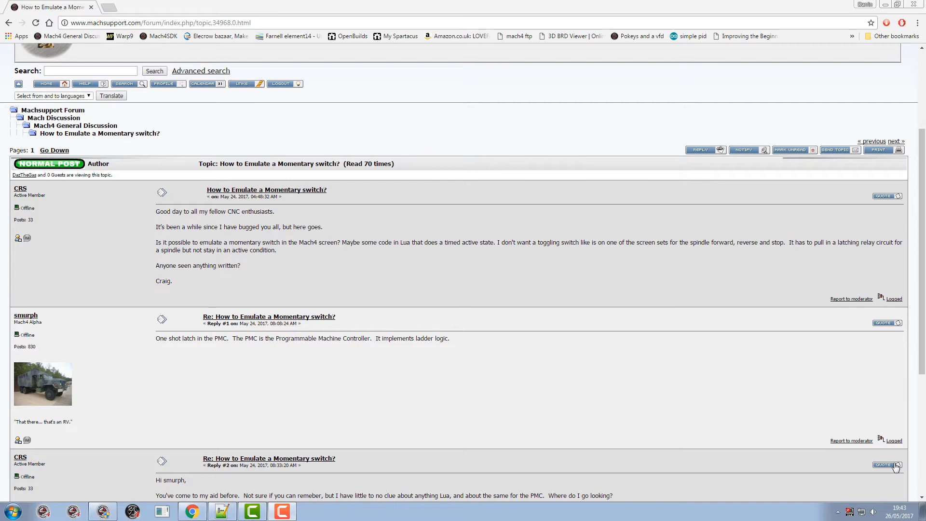
pyautogui.moveTo(632, 219)
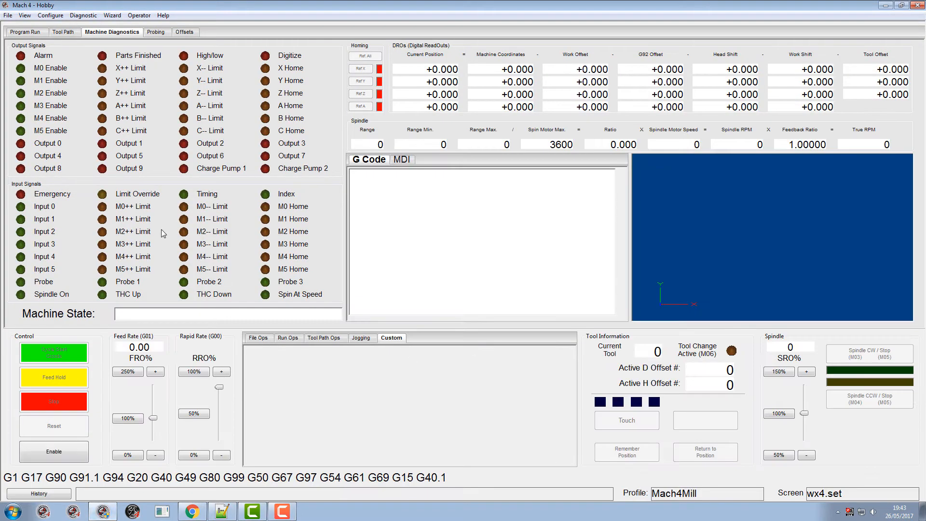
pyautogui.moveTo(55, 43)
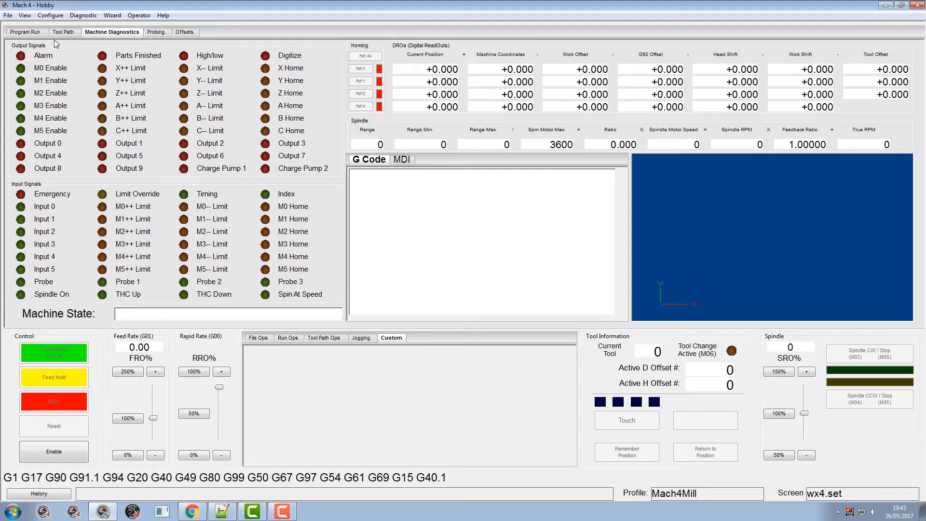
# - Enter Edit Screen mode and set the toggle's Name tog_spin, Text Up 'Turn On', Text Dn 'Turn Off'
pyautogui.click(139, 15)
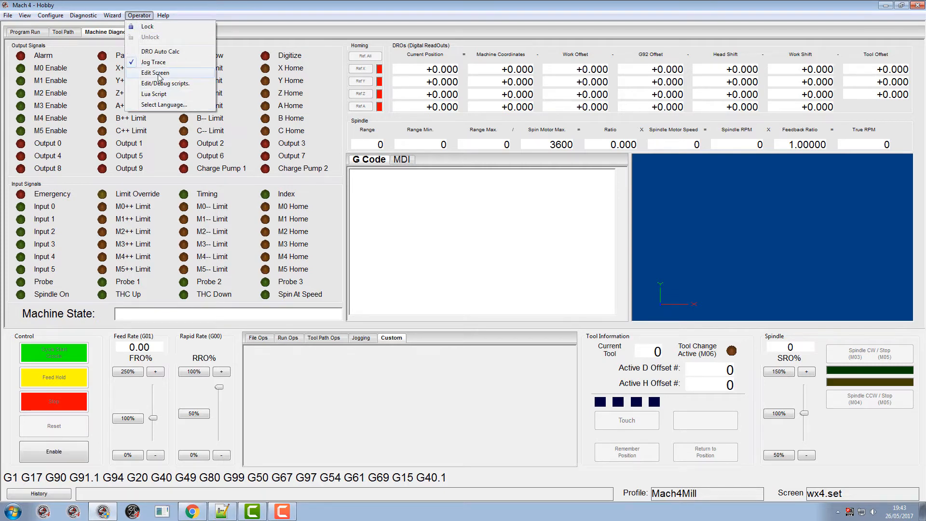
pyautogui.click(155, 72)
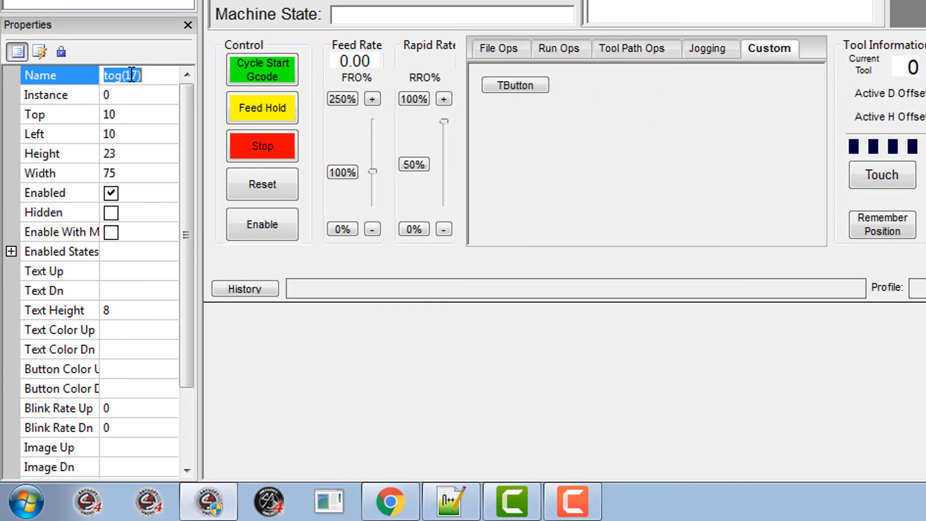
pyautogui.write('tog_spin')
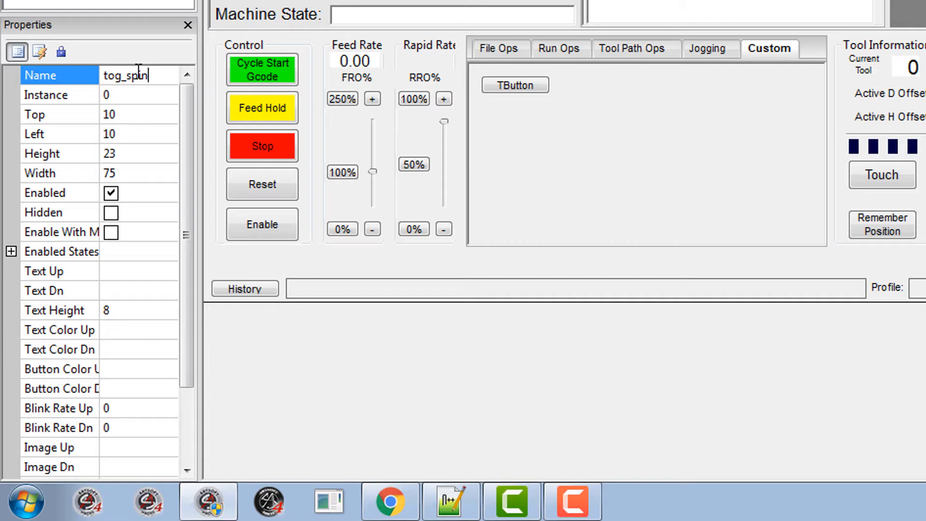
pyautogui.click(44, 271)
pyautogui.write('Turn')
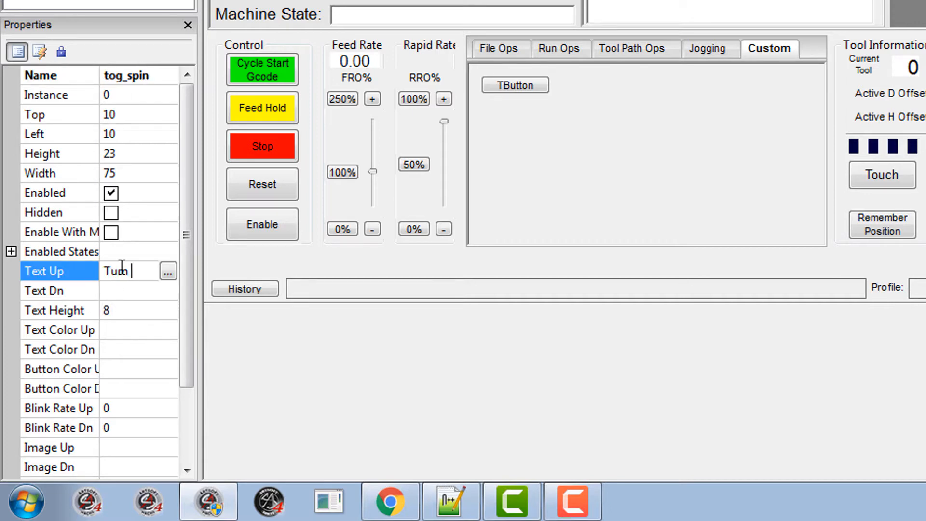
pyautogui.write('On')
pyautogui.click(139, 290)
pyautogui.write('Turn')
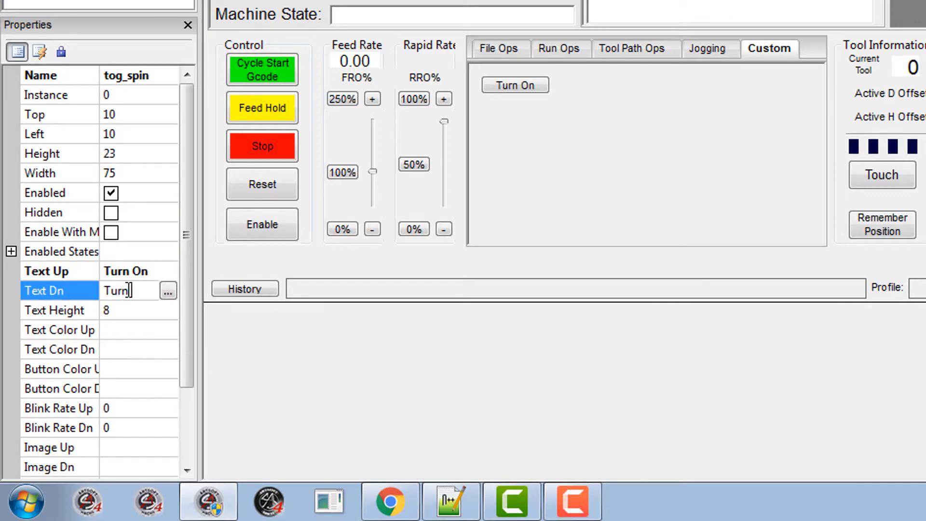
pyautogui.write('Off')
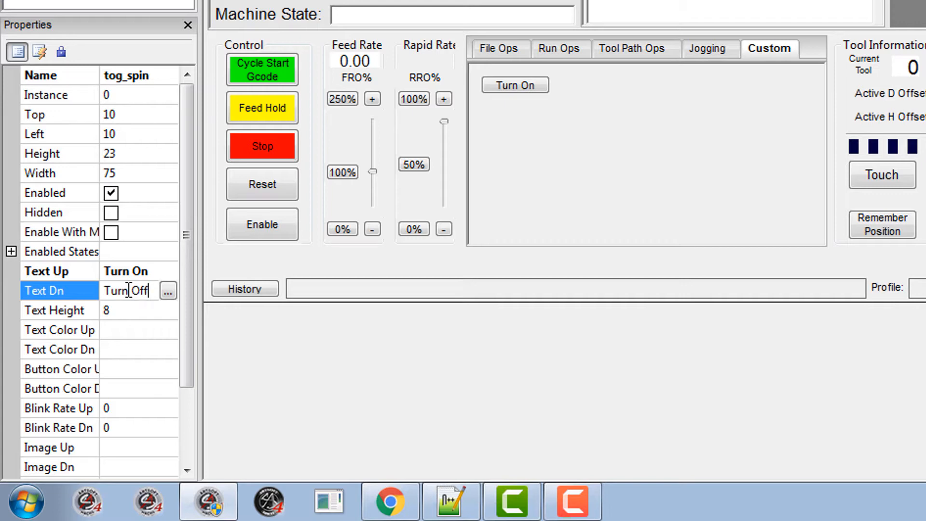
pyautogui.click(768, 49)
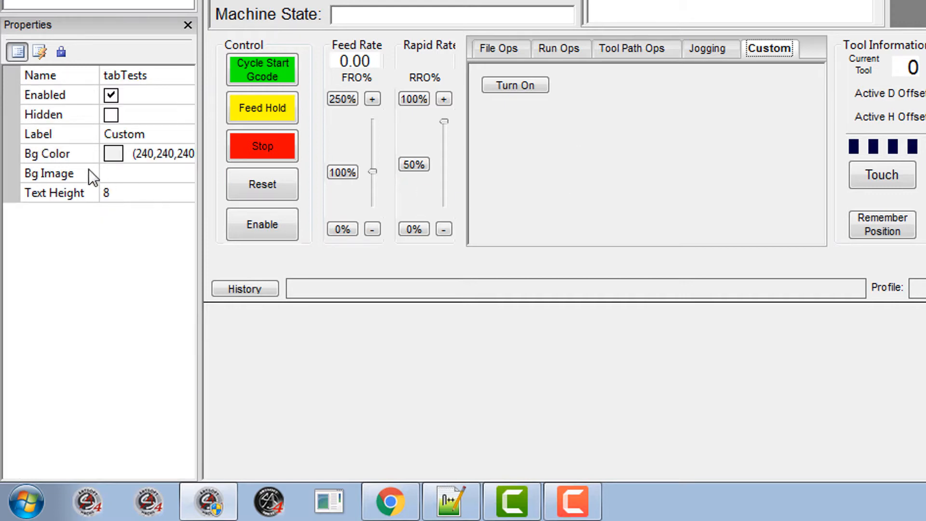
# - Open the Turn On button's Down Script in mcLua and begin typing 'local inst = mc.mcget'
pyautogui.click(513, 84)
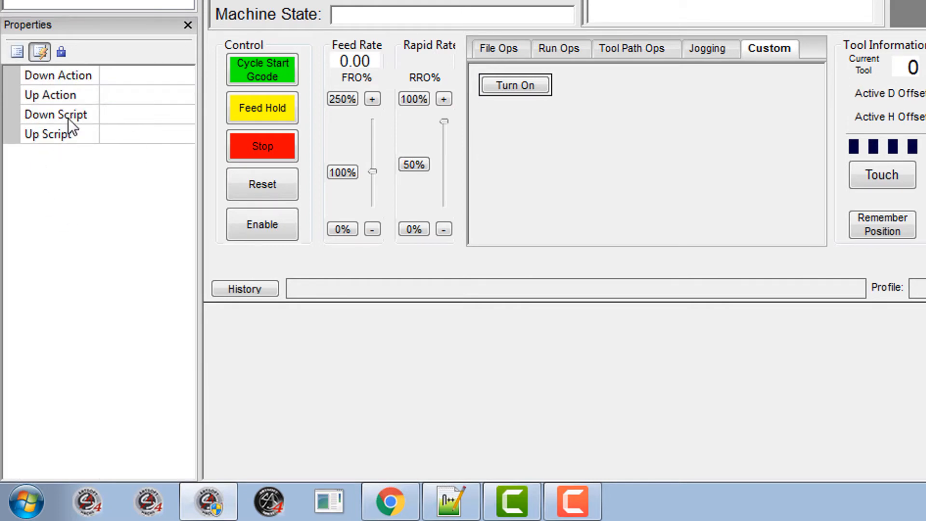
pyautogui.click(56, 113)
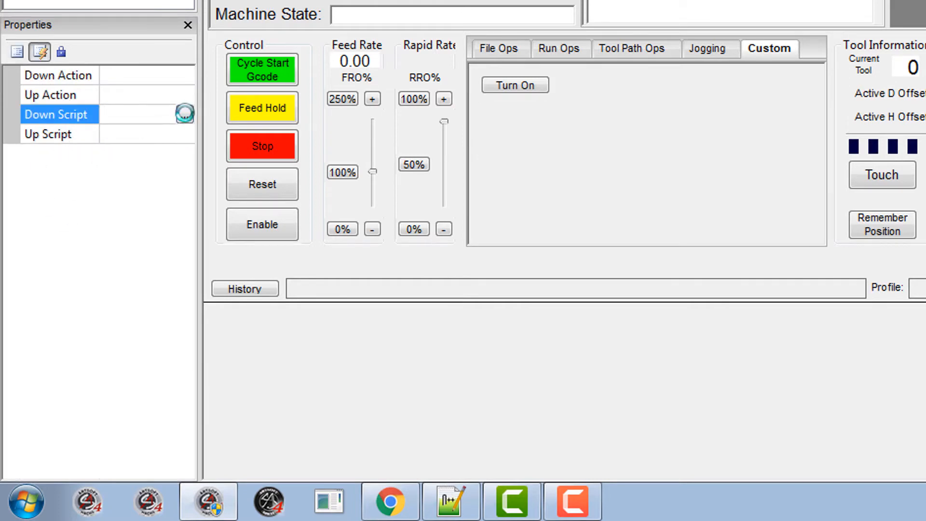
pyautogui.click(184, 114)
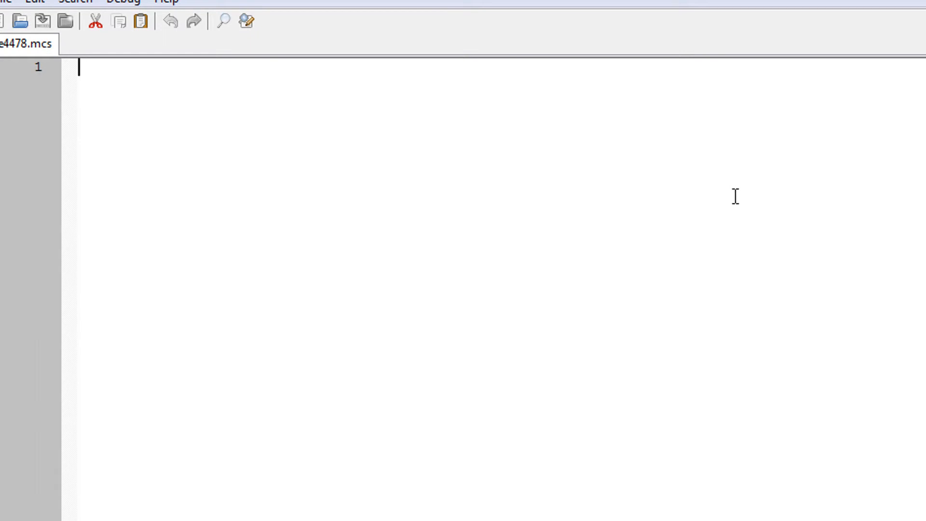
pyautogui.write('loo')
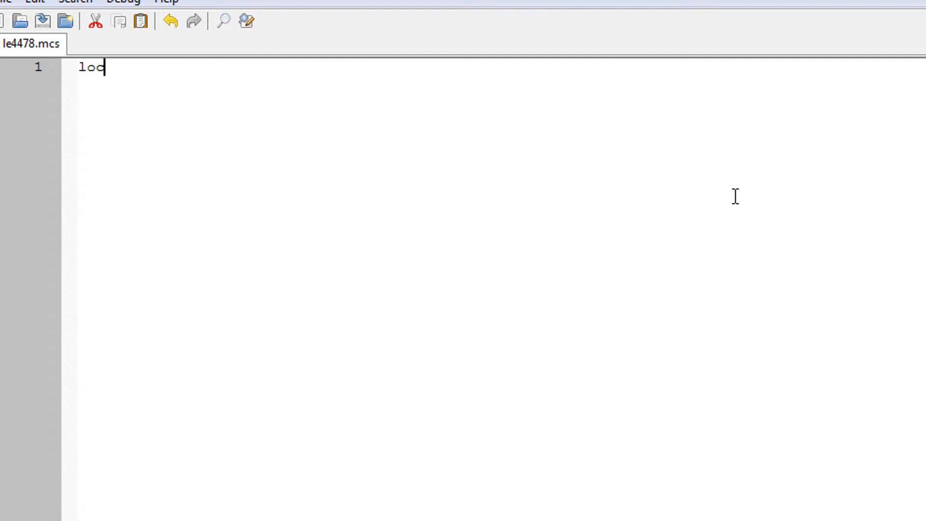
pyautogui.write('al ins')
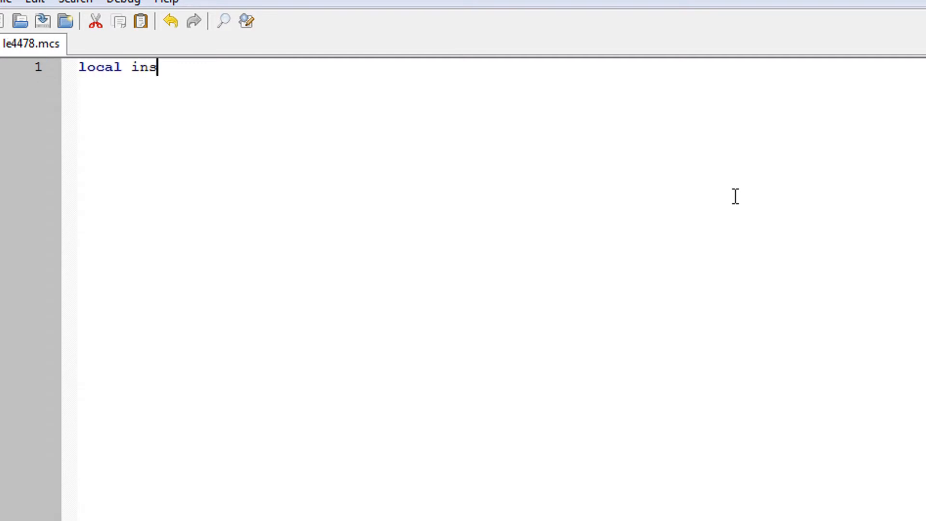
pyautogui.write('t')
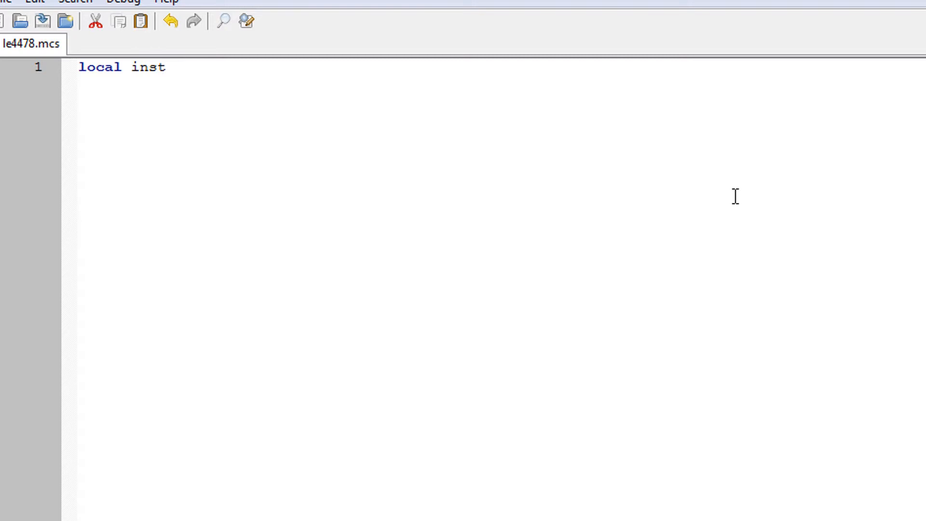
pyautogui.write('= mc')
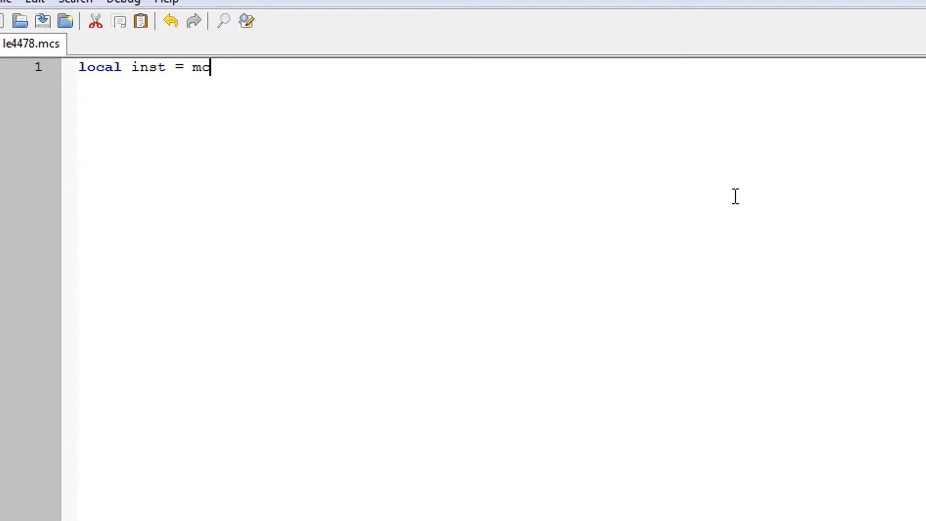
pyautogui.write('.mcget')
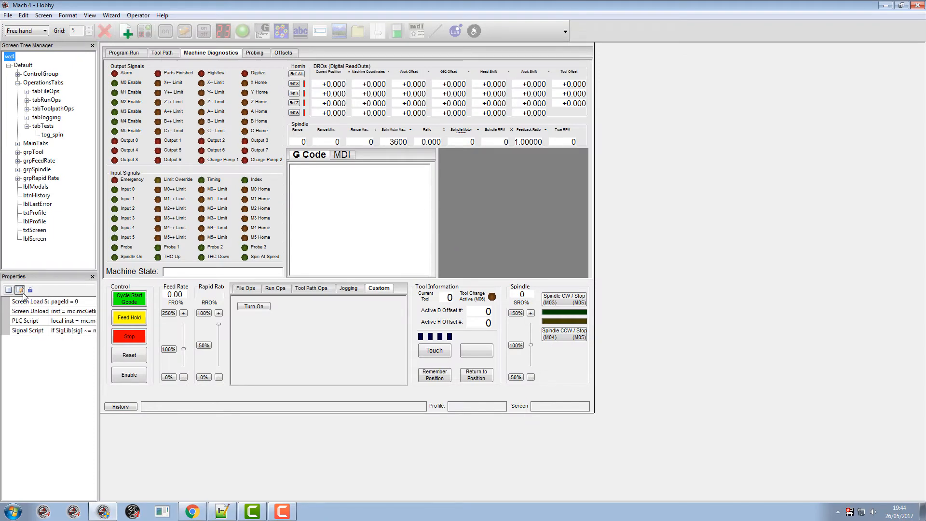
# - Scroll through the Screen Load Script in mcLua, close it, and reselect the Turn On button
pyautogui.click(29, 301)
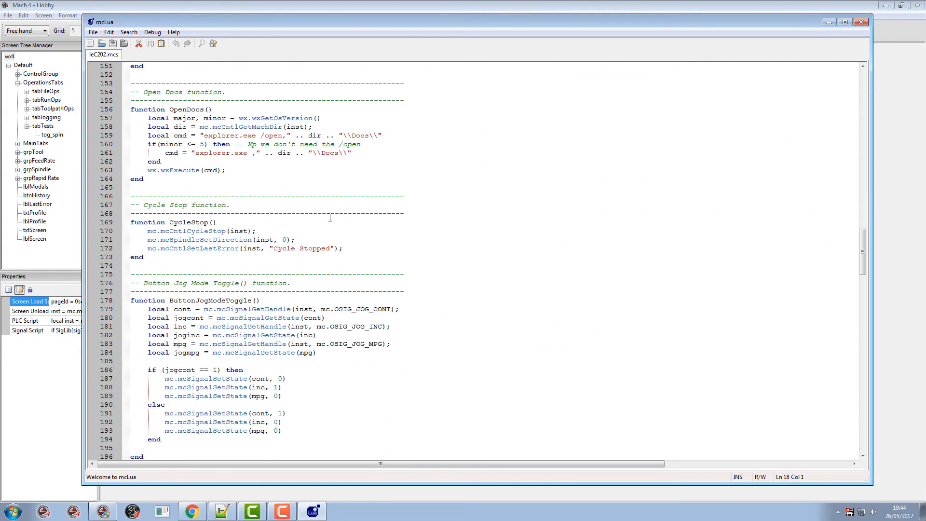
pyautogui.scroll(-3)
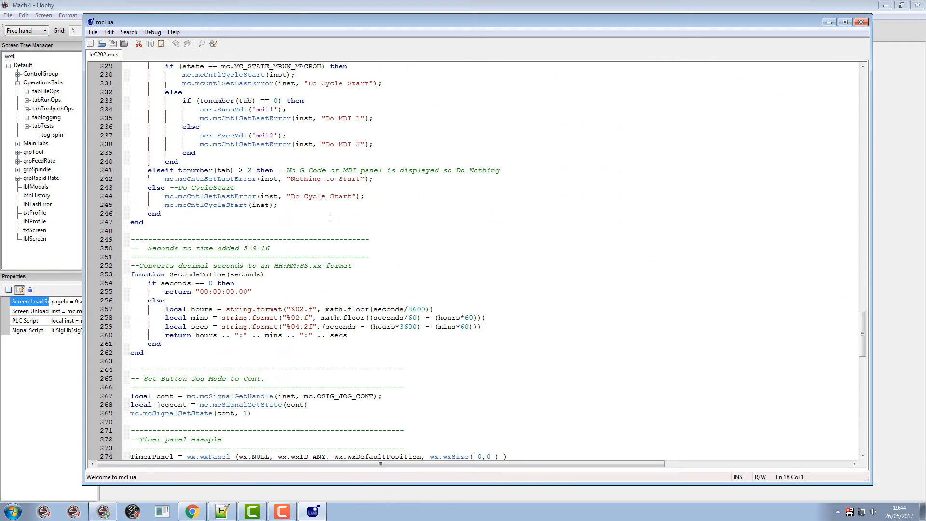
pyautogui.scroll(-3)
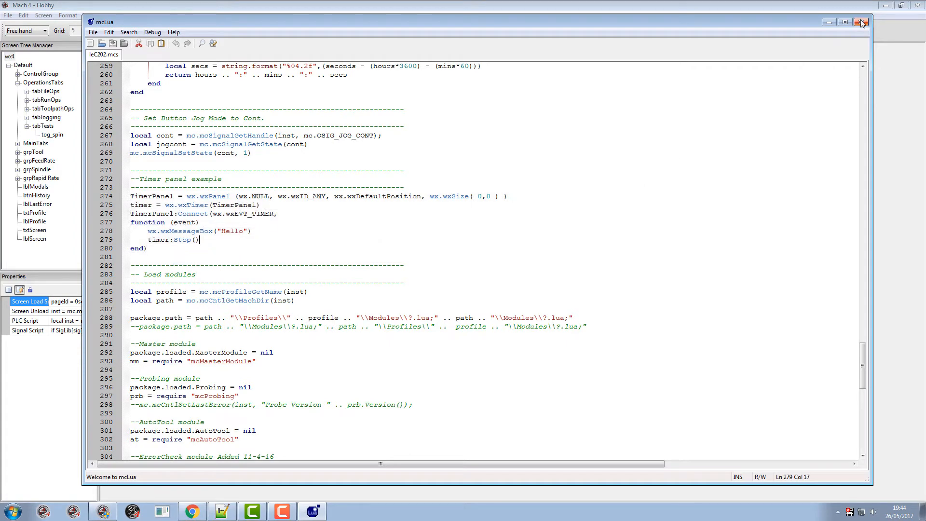
pyautogui.click(862, 22)
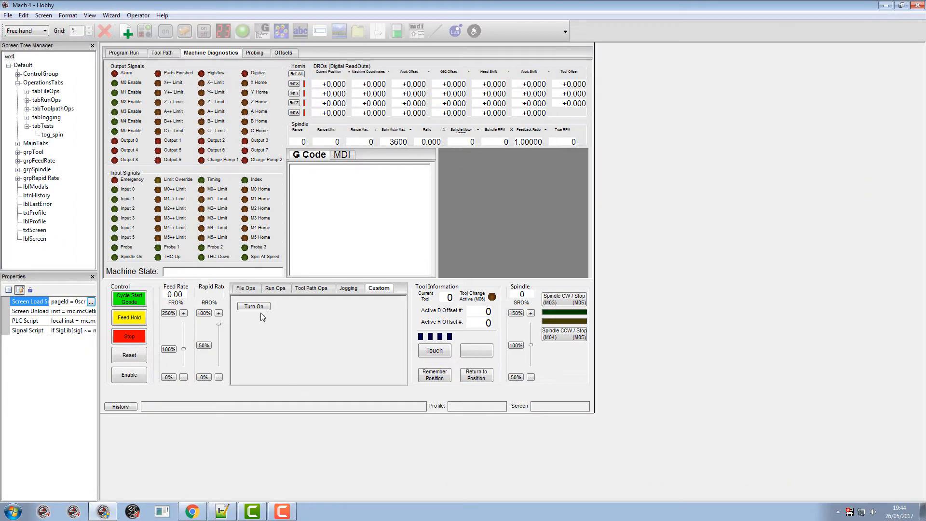
pyautogui.click(54, 134)
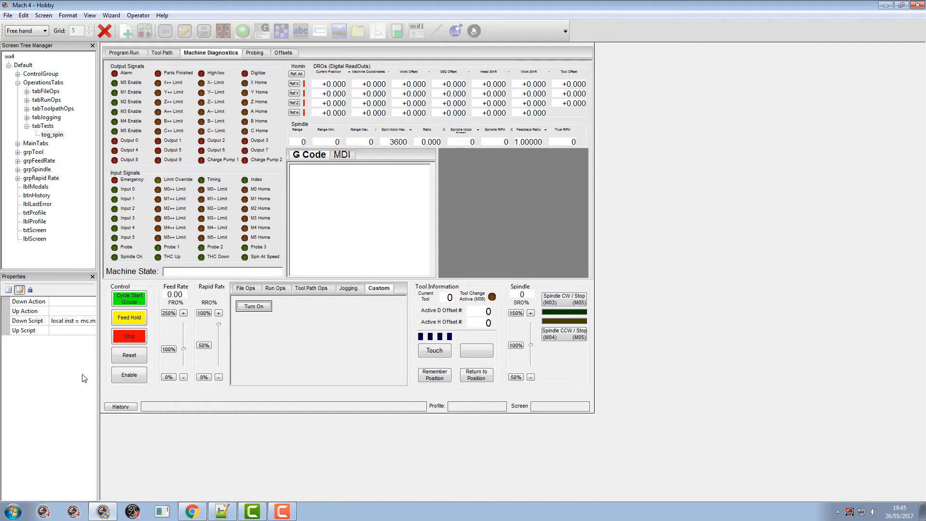
# - Reopen tog_spin's Down Script to add spindle-on signal code and space above TimerPanel:Connect
pyautogui.click(28, 320)
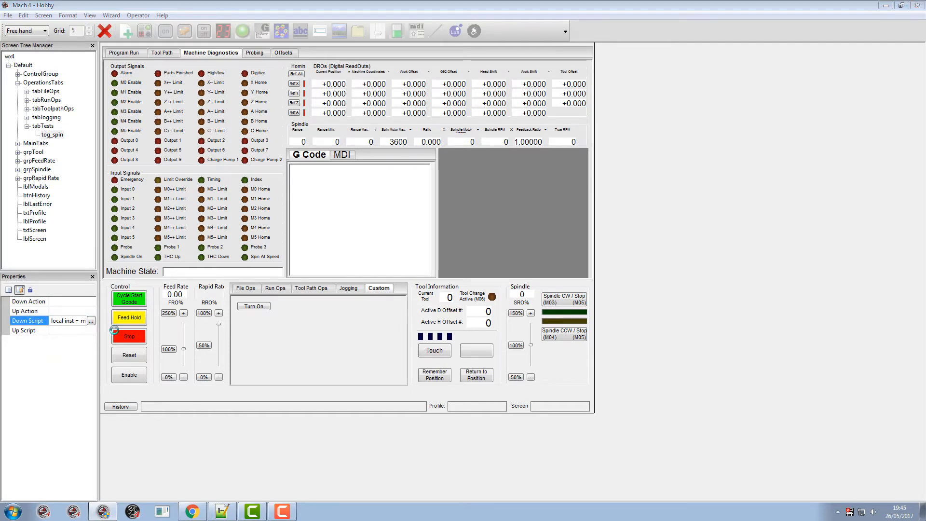
pyautogui.click(90, 320)
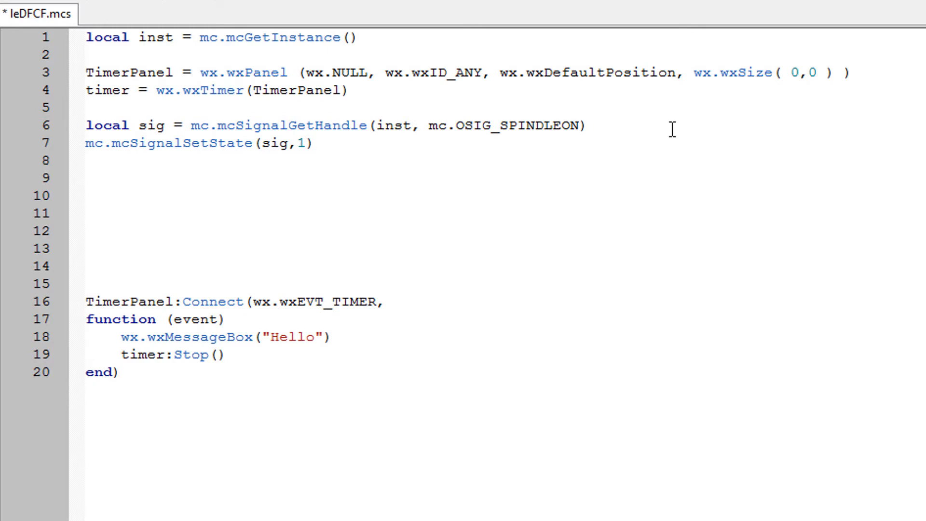
pyautogui.click(315, 142)
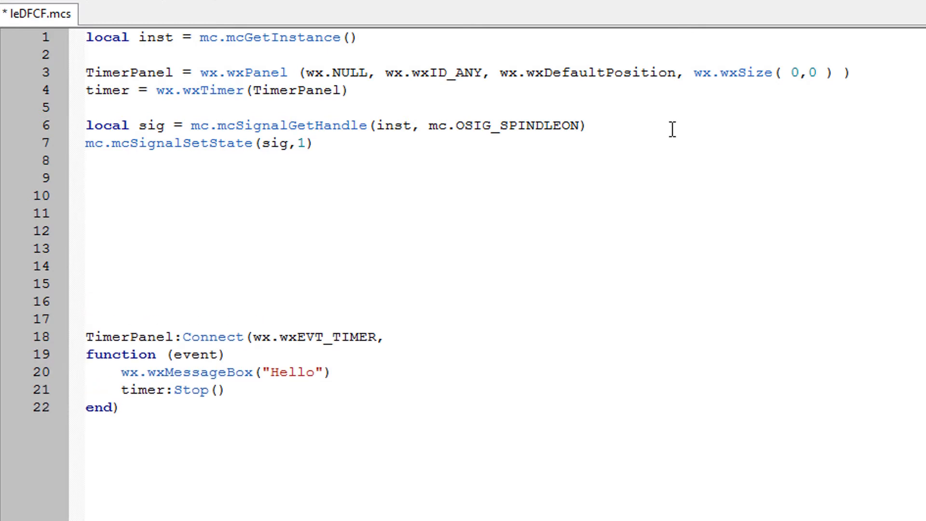
# - Add timer:Start(5000) after the spindle-on line in the down script
pyautogui.write('time')
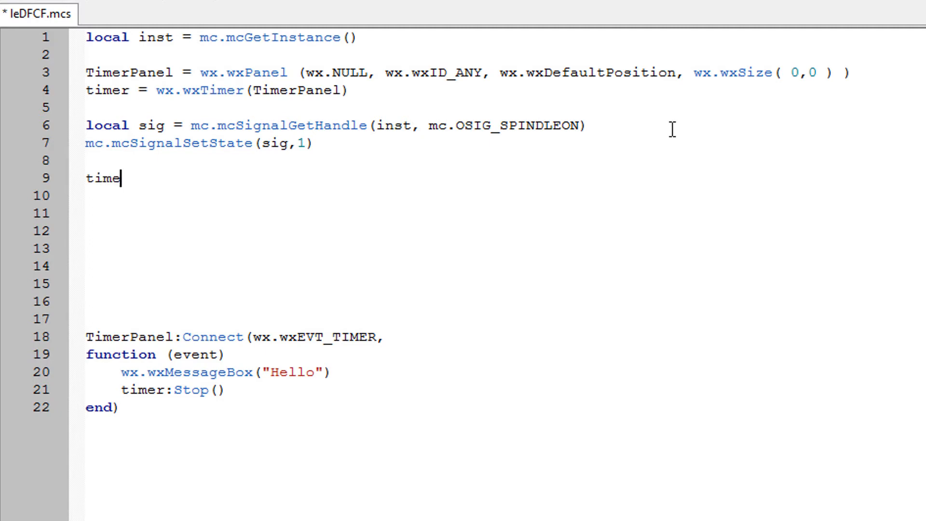
pyautogui.write('r')
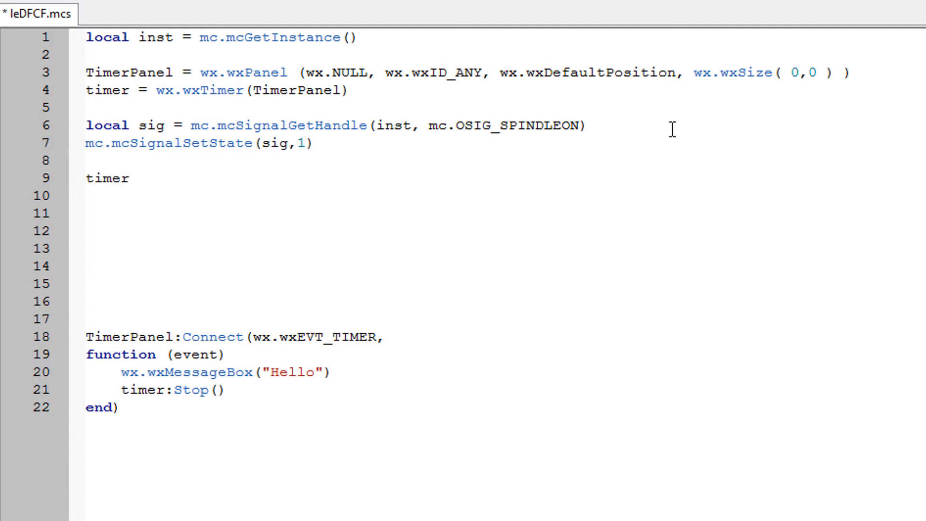
pyautogui.write(':S')
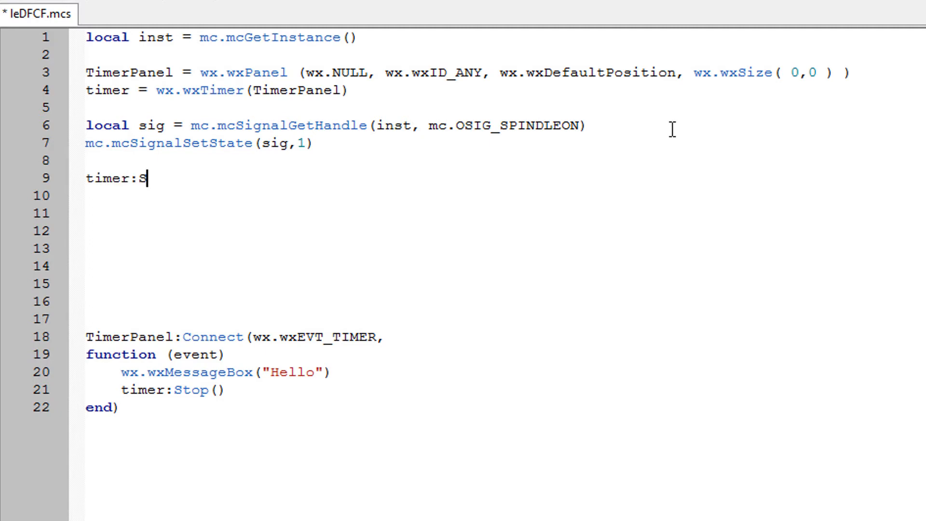
pyautogui.write('tart')
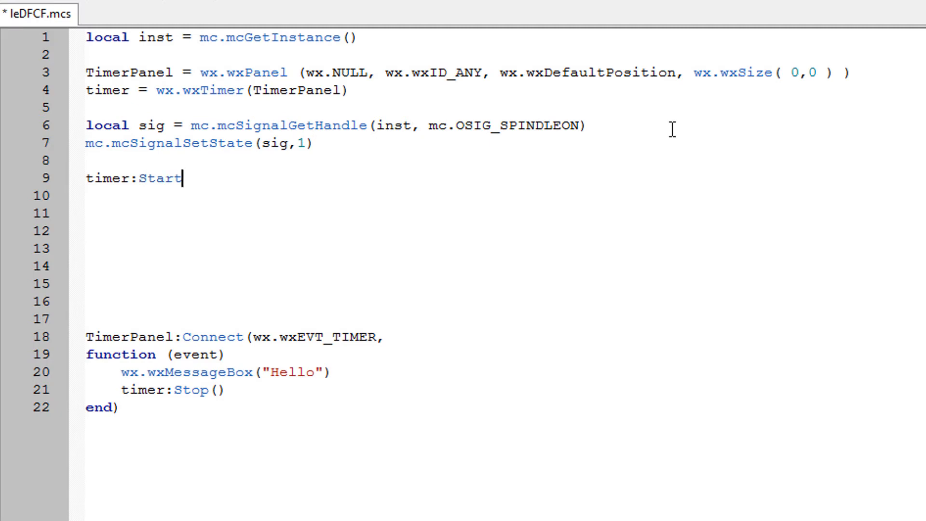
pyautogui.write('(')
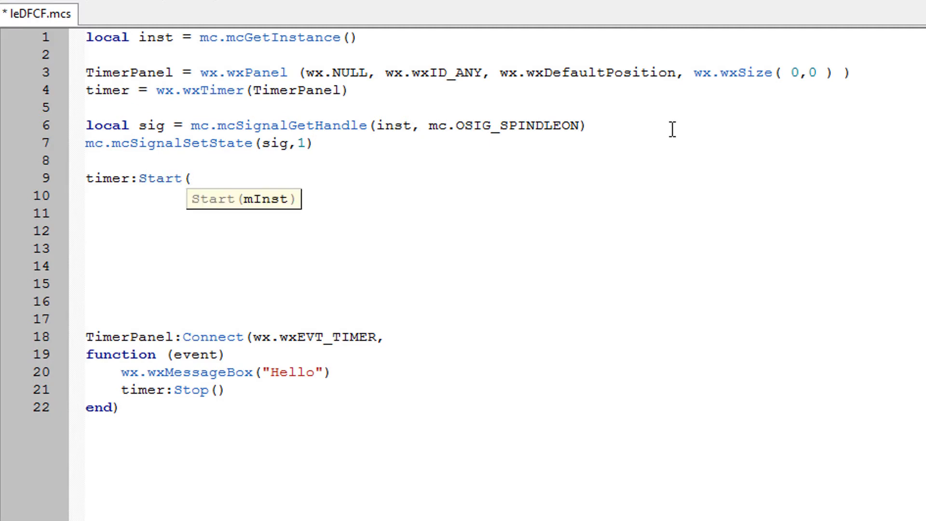
pyautogui.write('5')
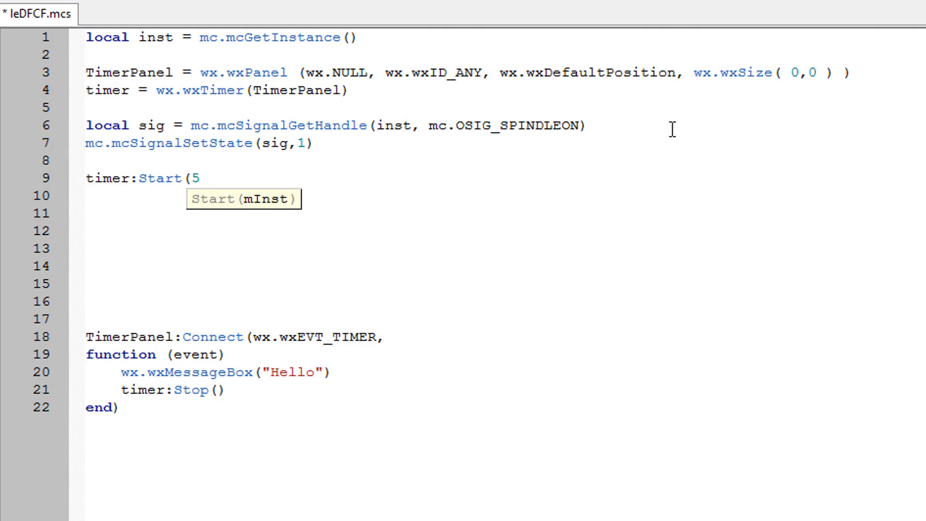
pyautogui.write('00')
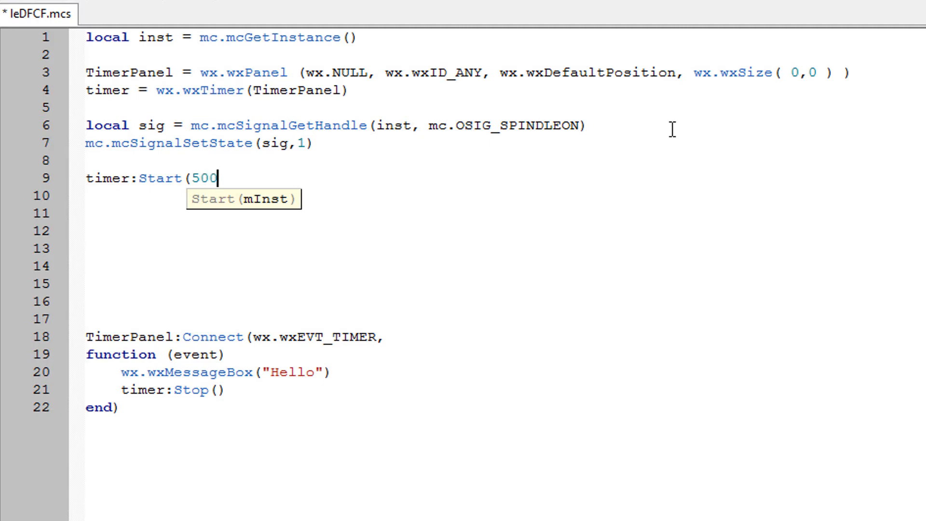
pyautogui.write('0)')
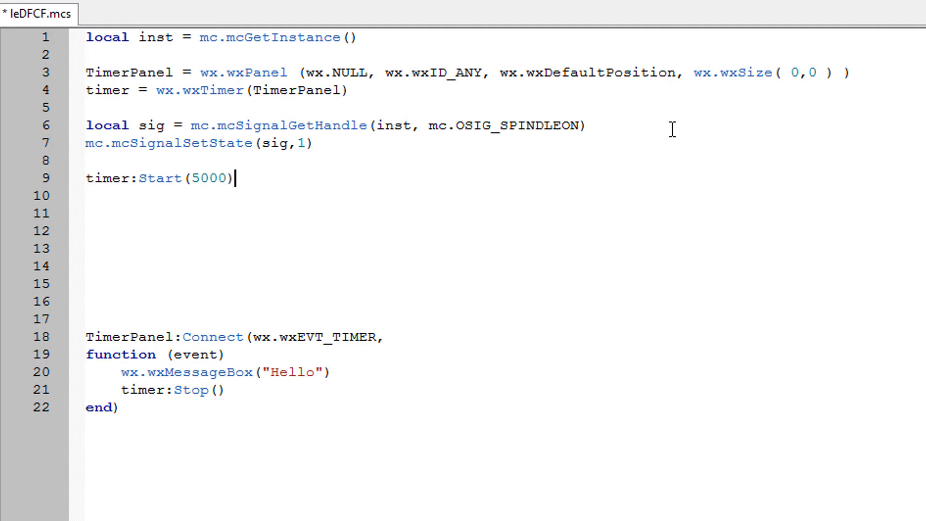
pyautogui.moveTo(205, 329)
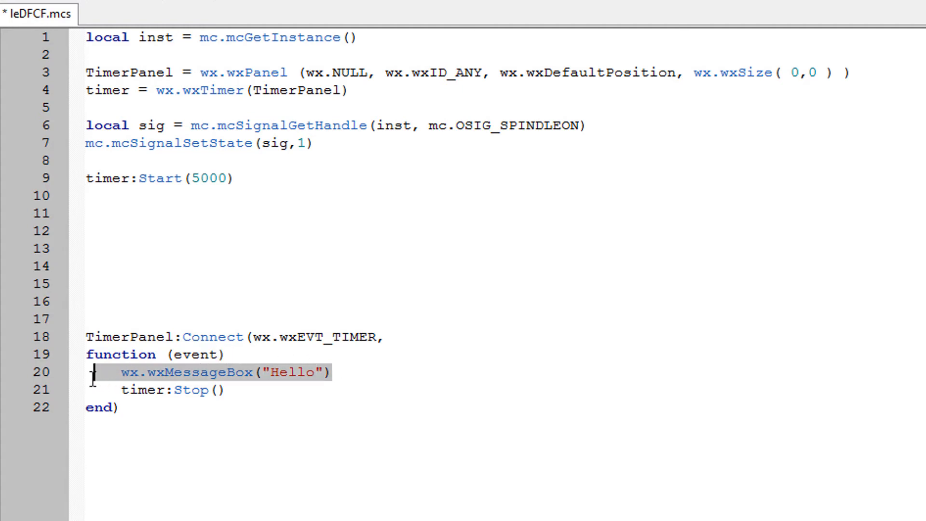
pyautogui.moveTo(504, 232)
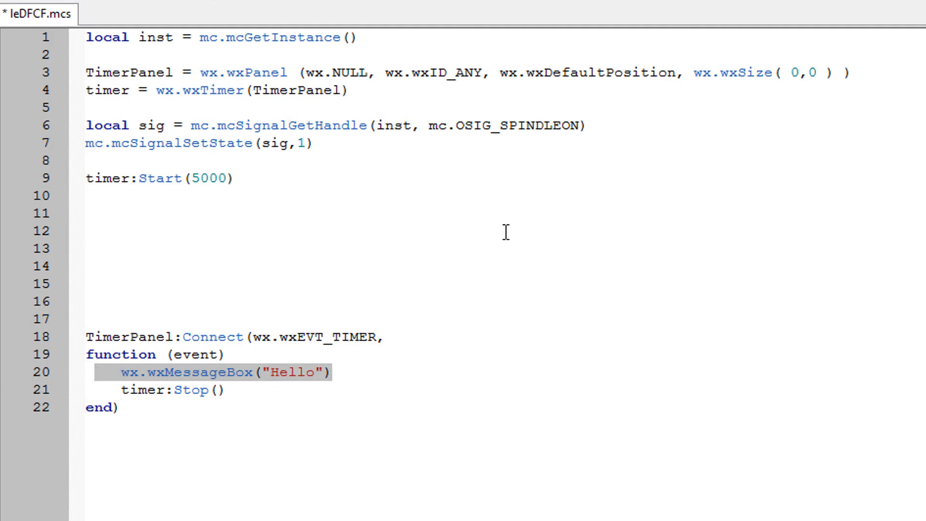
# - Replace the handler's message box with mcSignalSetState set to 0, and copy the handler body
pyautogui.press('Delete')
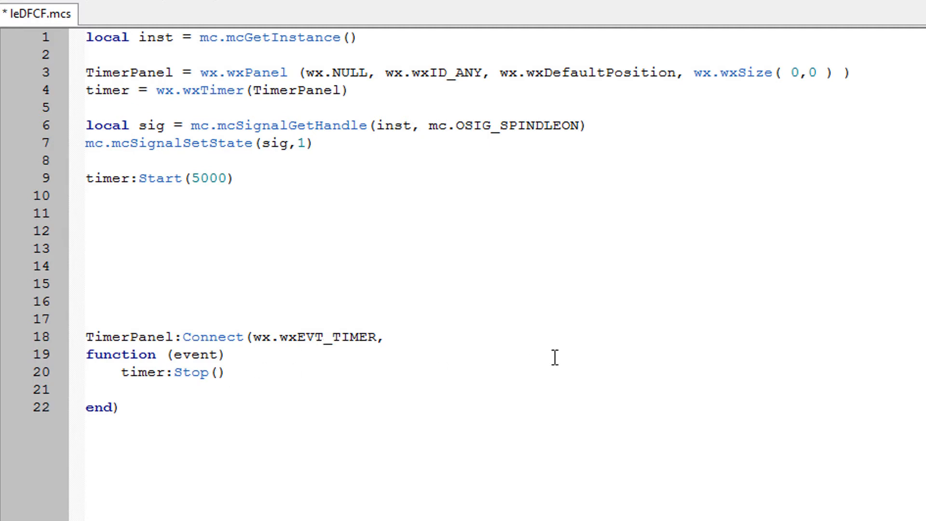
pyautogui.click(121, 390)
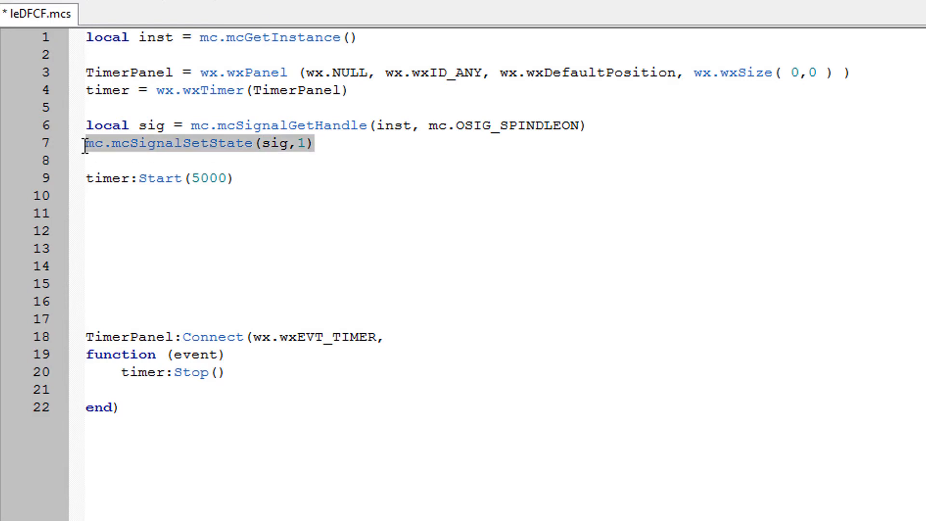
pyautogui.click(146, 407)
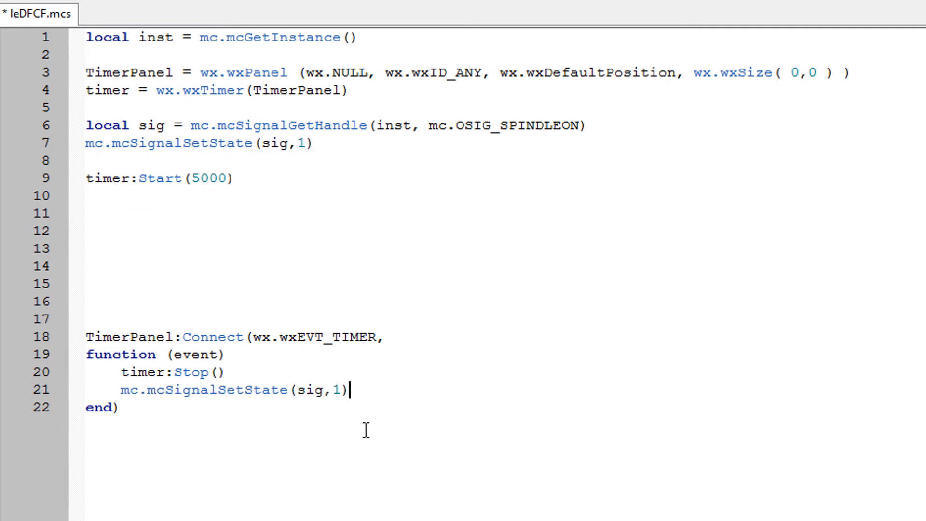
pyautogui.write('0')
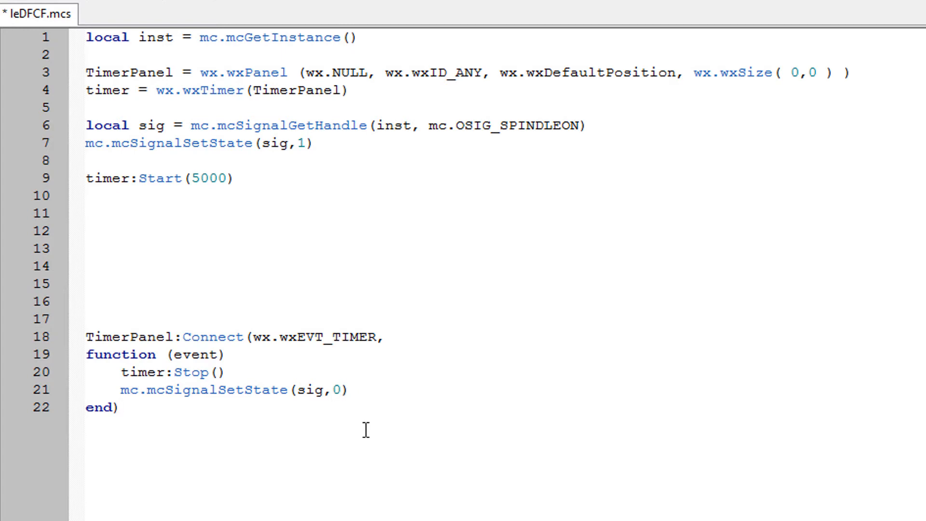
pyautogui.moveTo(396, 388)
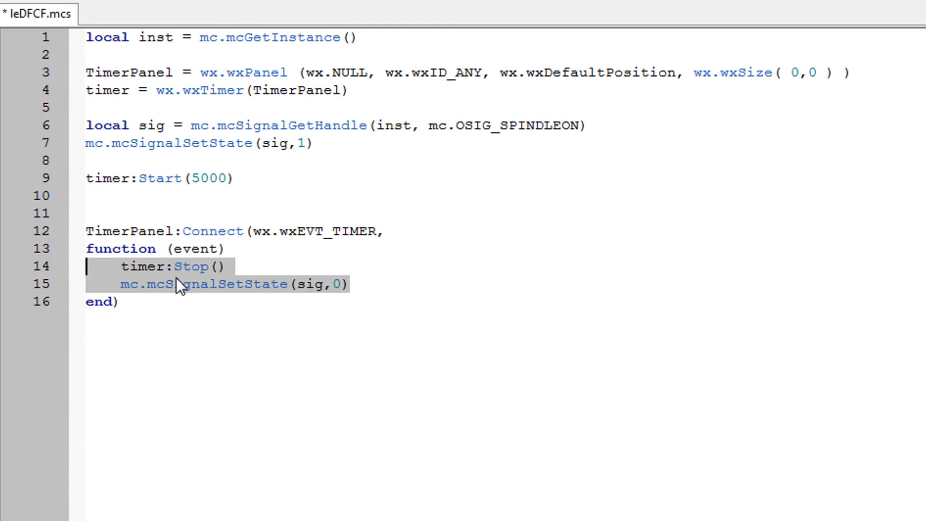
pyautogui.click(518, 273)
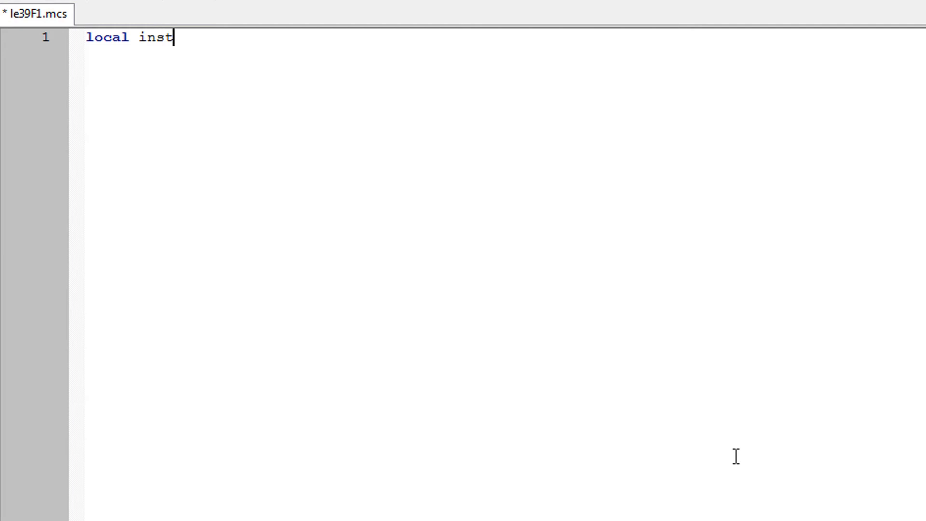
# - Write tog_spin's Up Script: get inst, stop the timer, and get the OSIG_SPINDLEON handle
pyautogui.write('= mc')
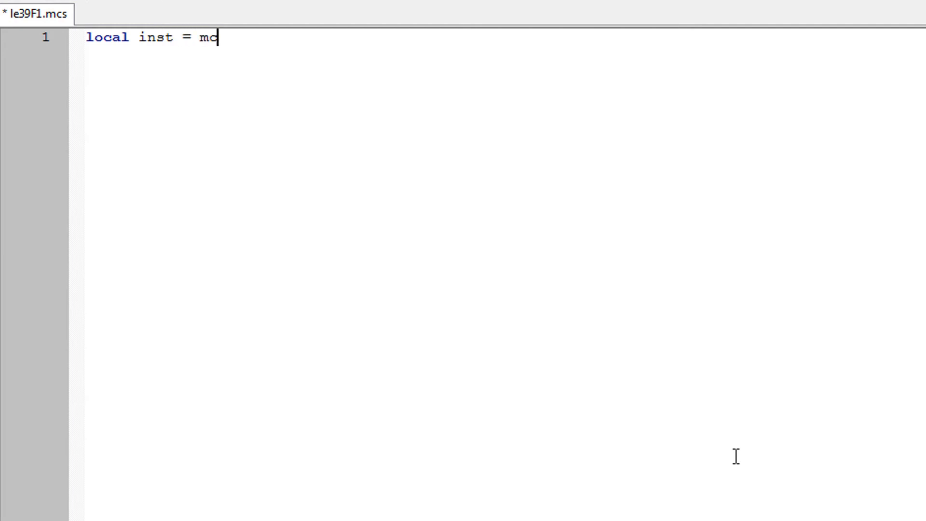
pyautogui.write('.mcgetInstance')
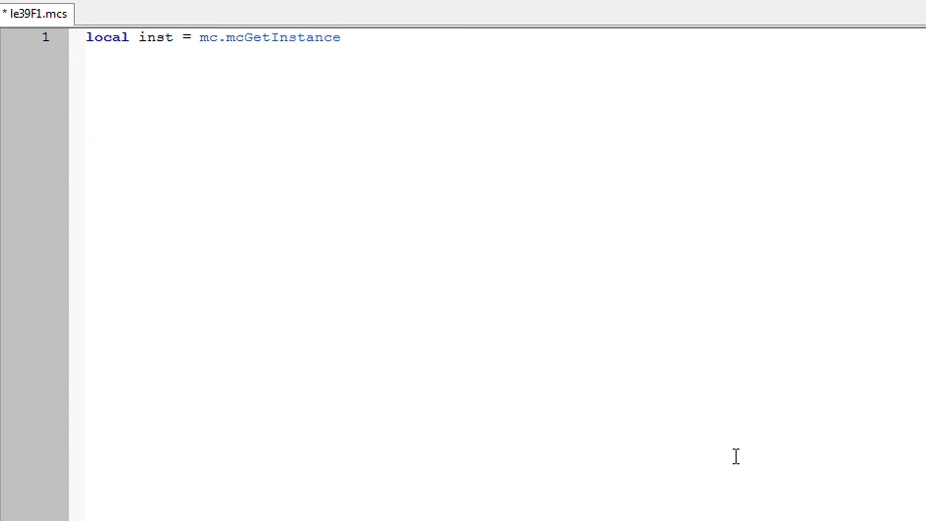
pyautogui.write('()')
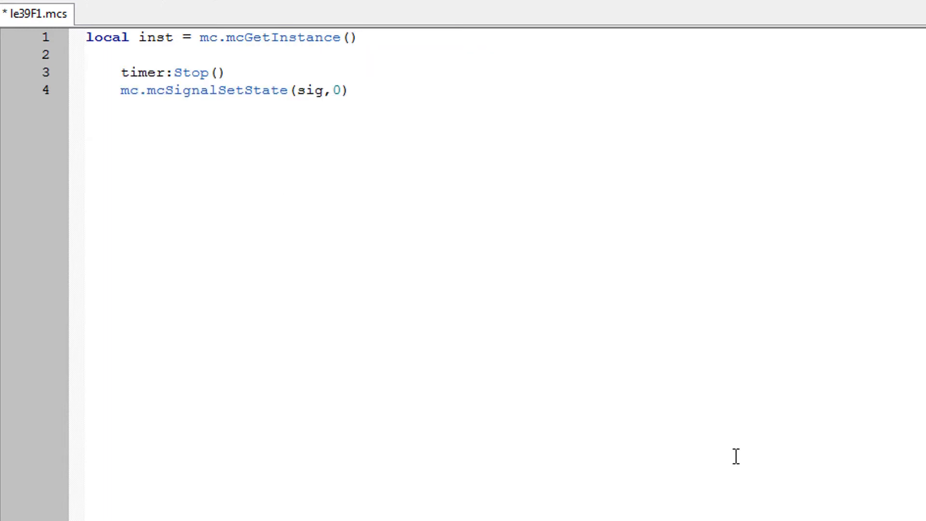
pyautogui.moveTo(149, 63)
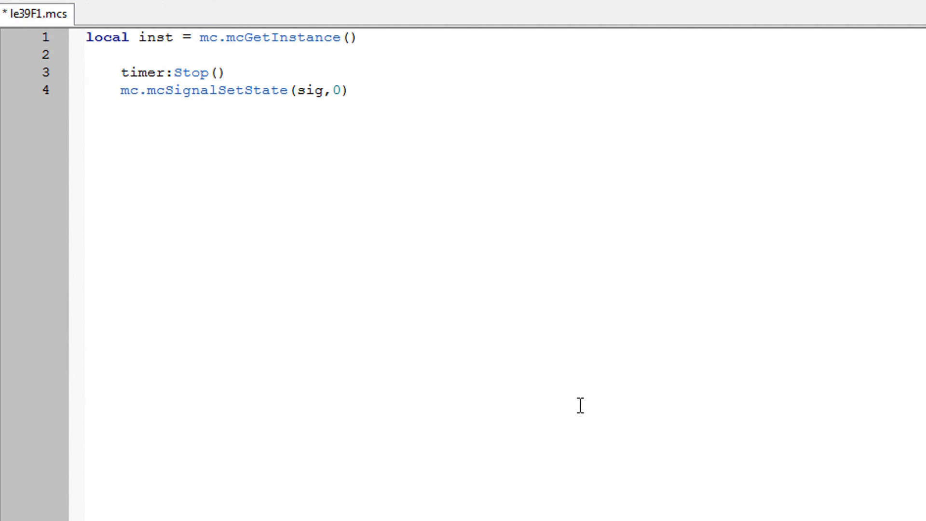
pyautogui.moveTo(265, 96)
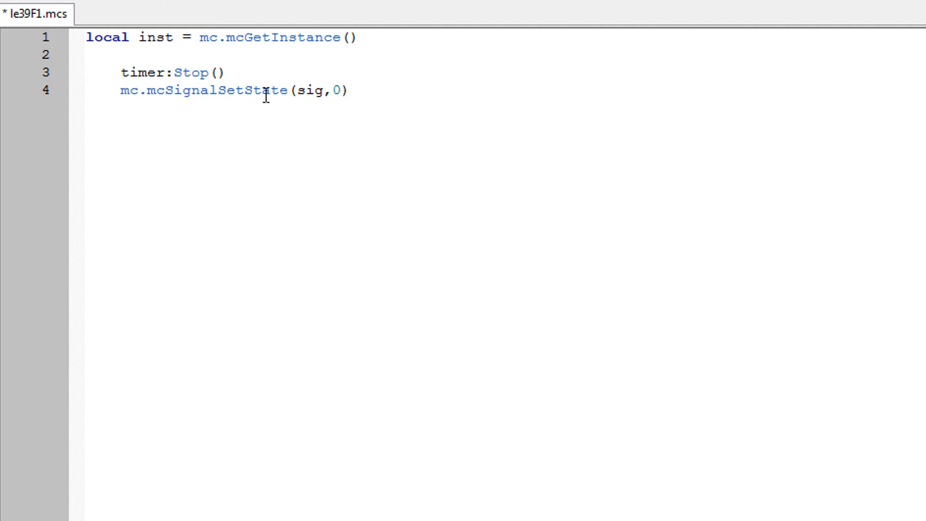
pyautogui.moveTo(265, 96)
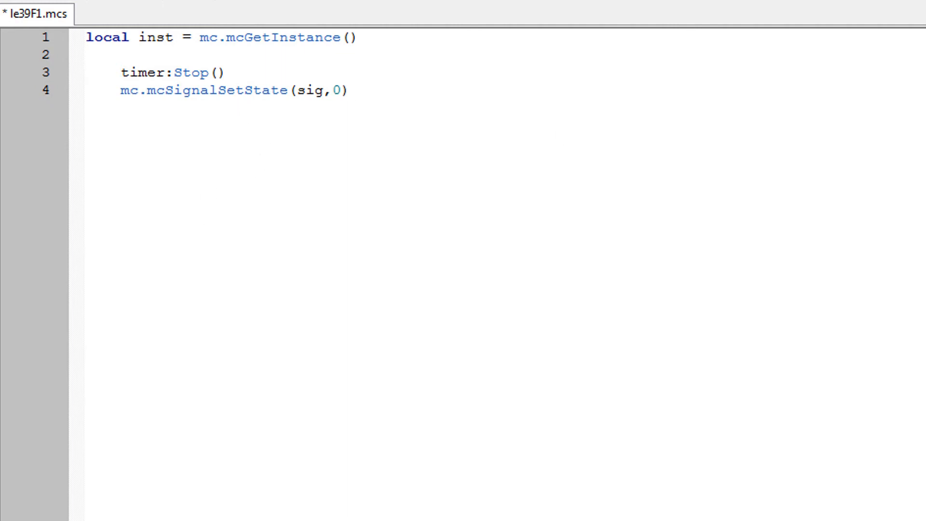
pyautogui.click(249, 10)
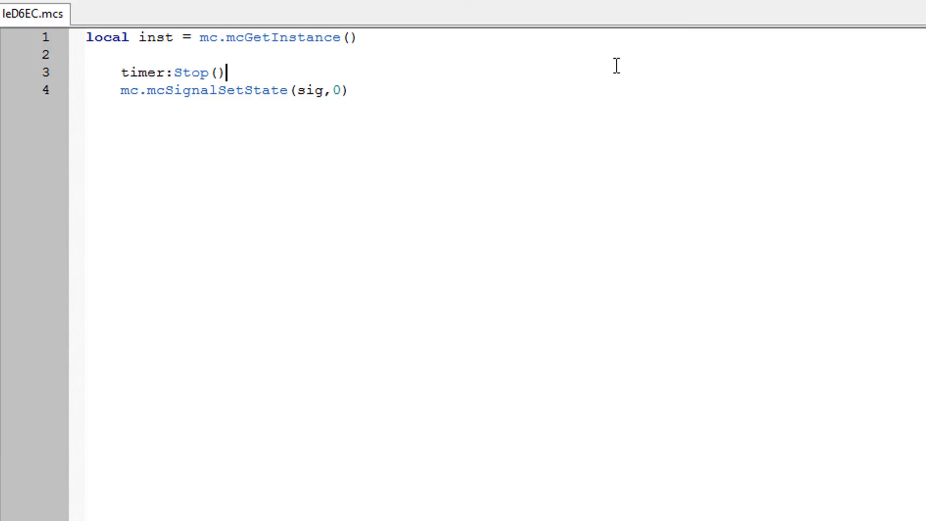
pyautogui.write('local sig = mc.mcSignalGetHandle(inst, mc.OSIG_SPINDLEON)')
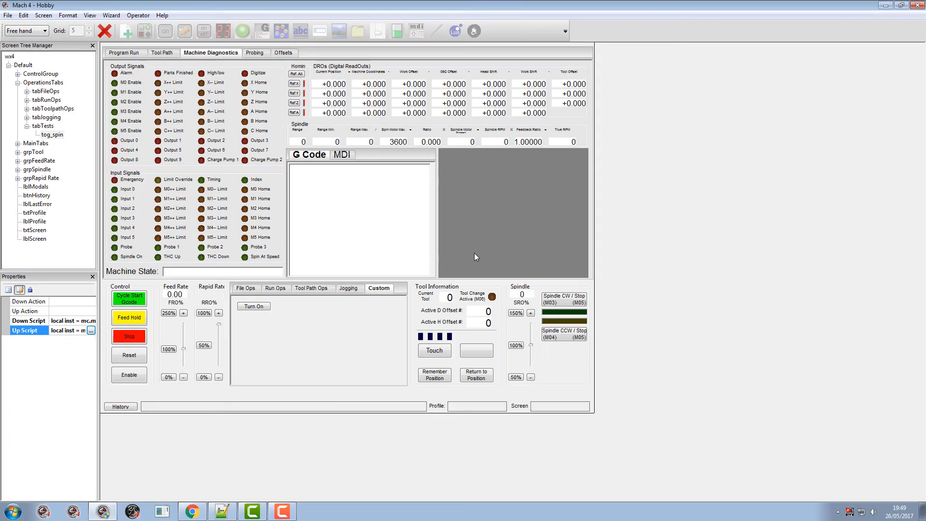
# - Exit Edit Screen mode and save the modified screen
pyautogui.click(137, 15)
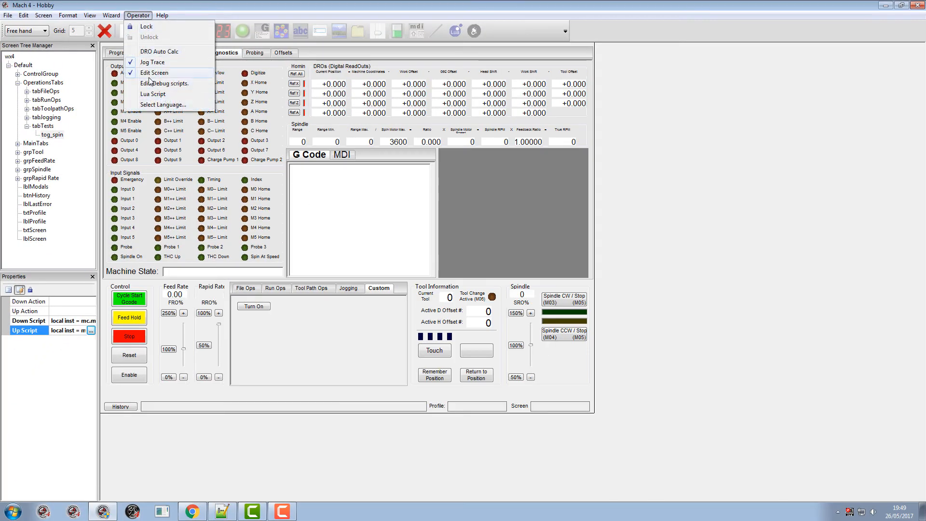
pyautogui.click(155, 73)
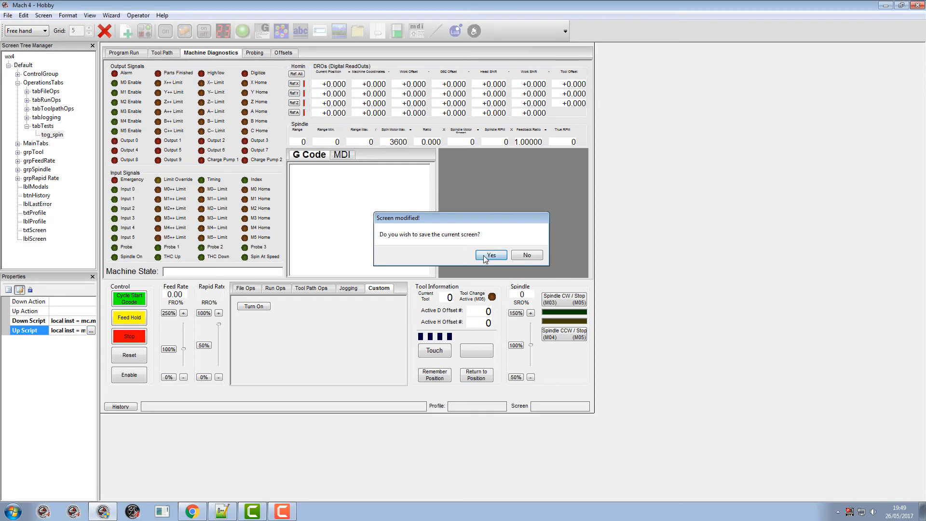
pyautogui.click(490, 254)
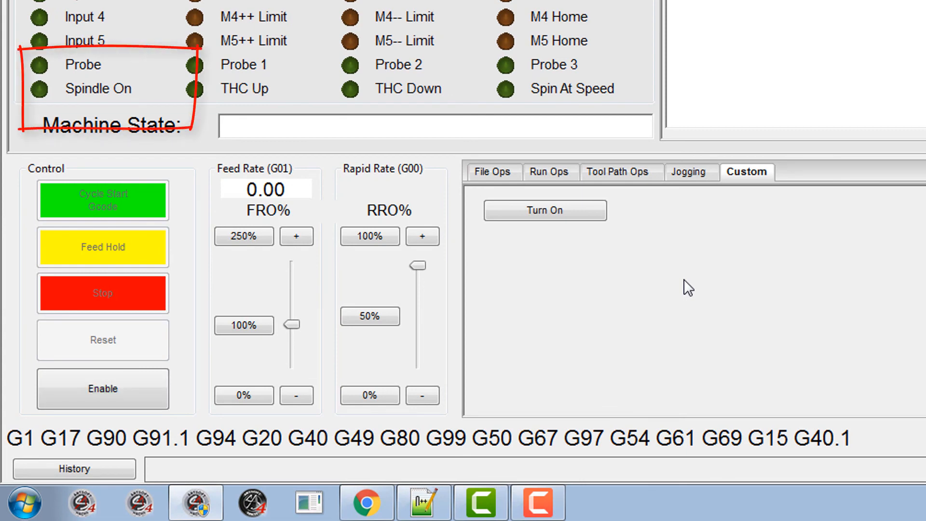
# - Press the tog_spin toggle and watch Spindle On light, then go dark
pyautogui.click(421, 236)
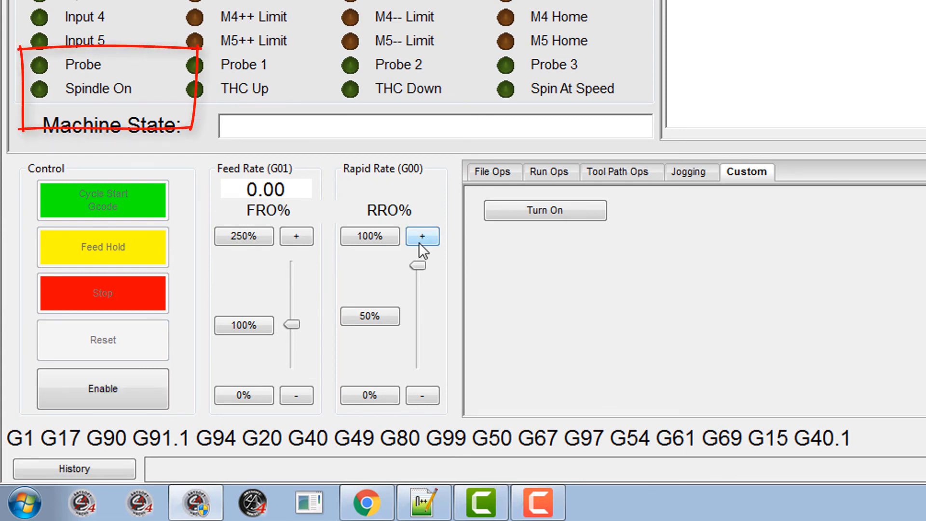
pyautogui.click(544, 210)
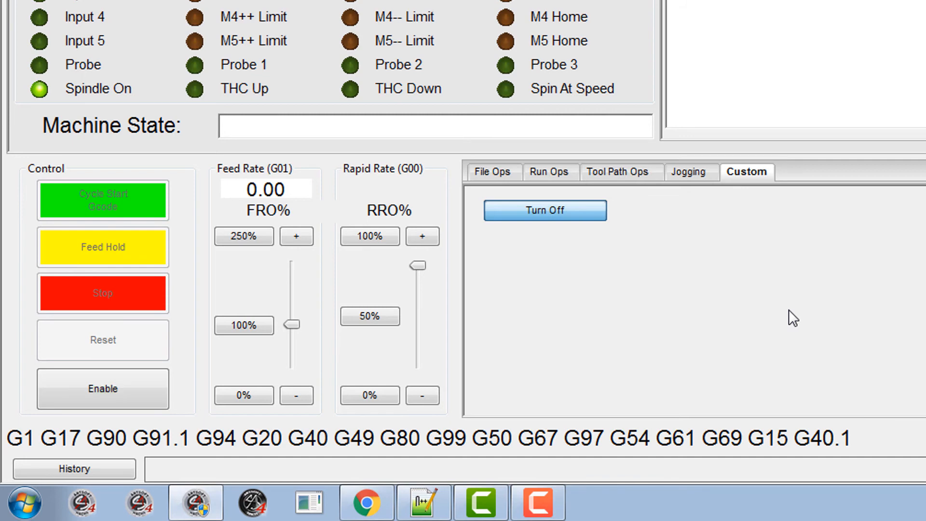
pyautogui.click(544, 211)
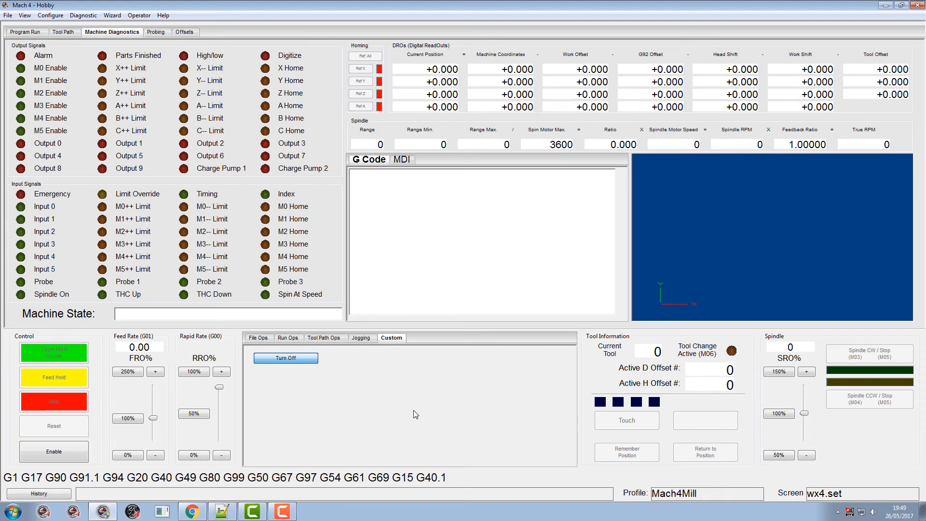
# - Enter edit mode and add an indented scr.SetProperty('tog_spin','Button State','Up') to the timer handler
pyautogui.click(139, 15)
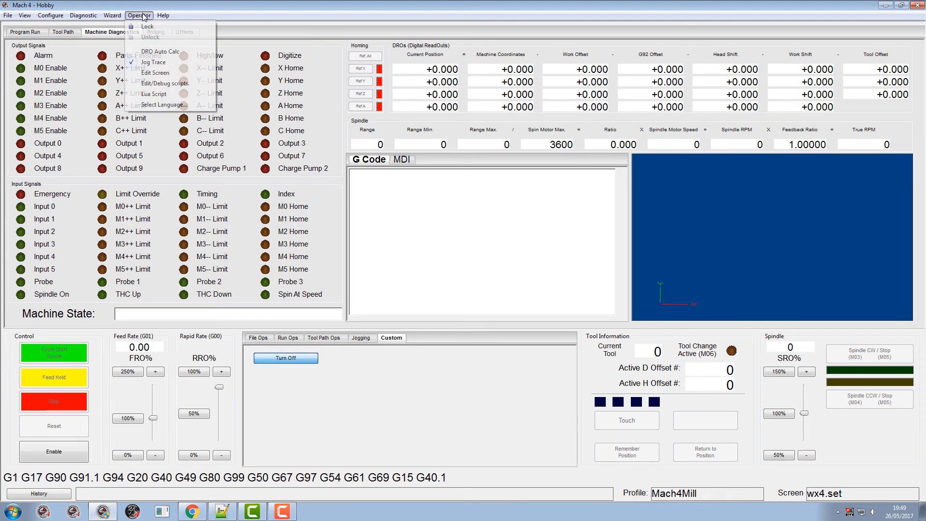
pyautogui.click(155, 73)
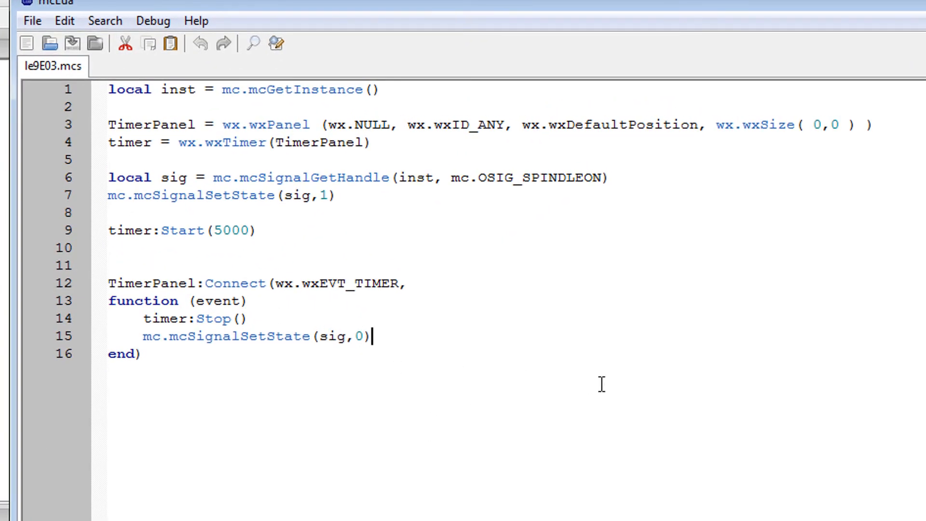
pyautogui.write("scr.SetProperty('tog_spin', 'Button State', 'Up')")
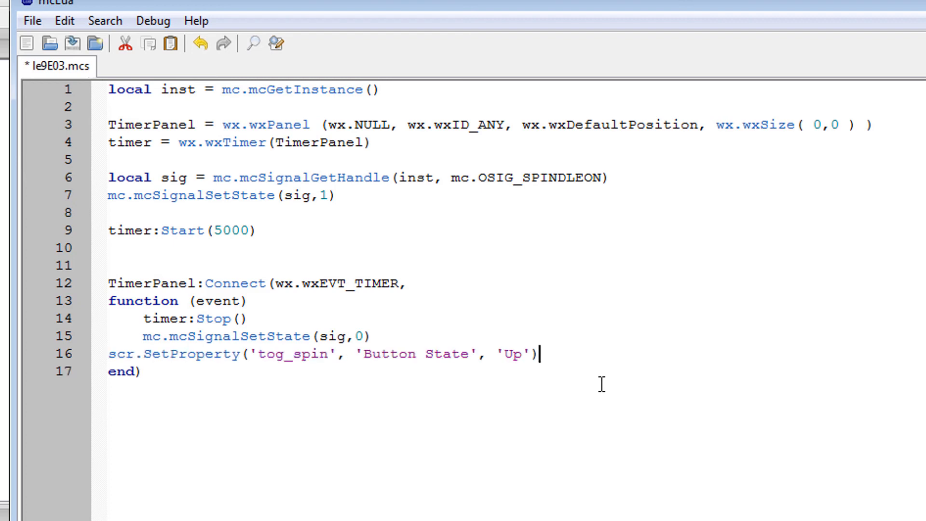
pyautogui.click(108, 353)
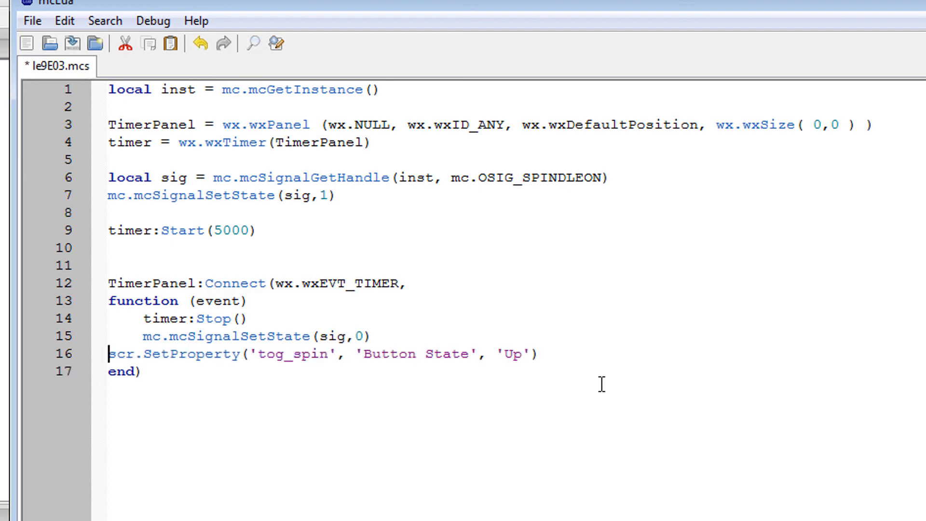
pyautogui.press('Tab')
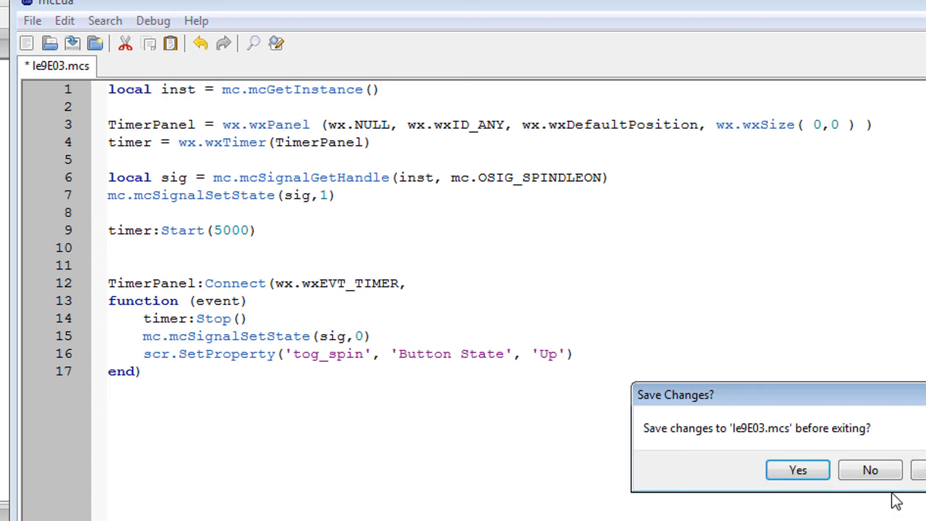
# - Save the down script, add the same reset line to the Up Script, and exit editing
pyautogui.click(869, 469)
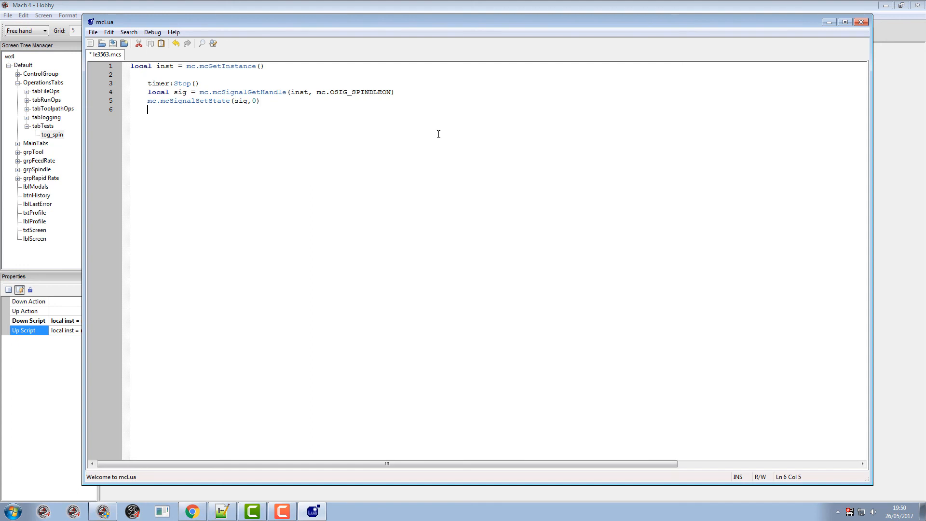
pyautogui.write("scr.SetProperty('tog_spin', 'Button State', 'Up')")
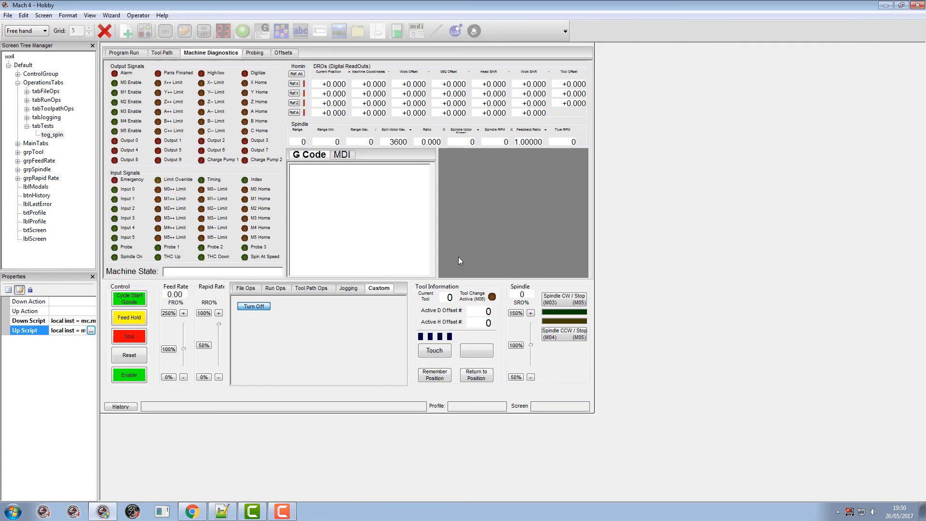
pyautogui.click(137, 15)
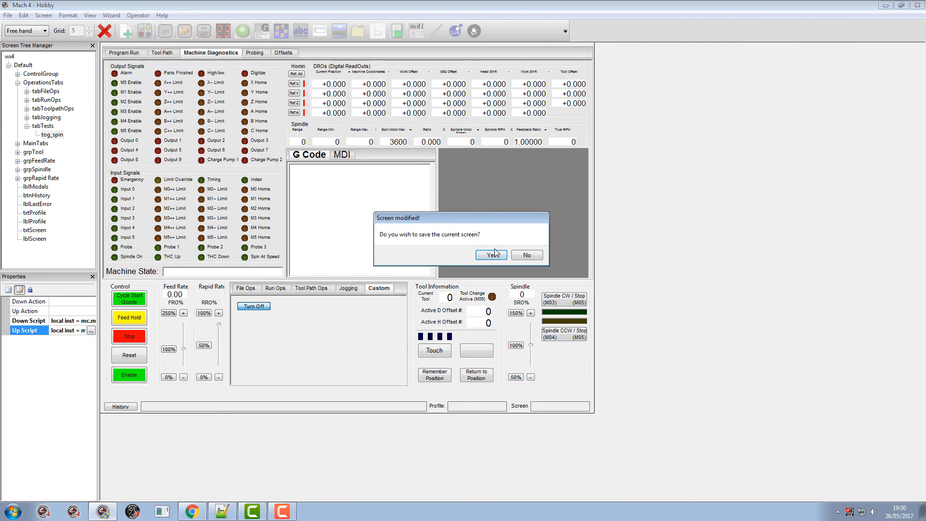
# - Save the screen, then press tog_spin repeatedly to confirm Spindle On and the Turn On reset
pyautogui.click(489, 255)
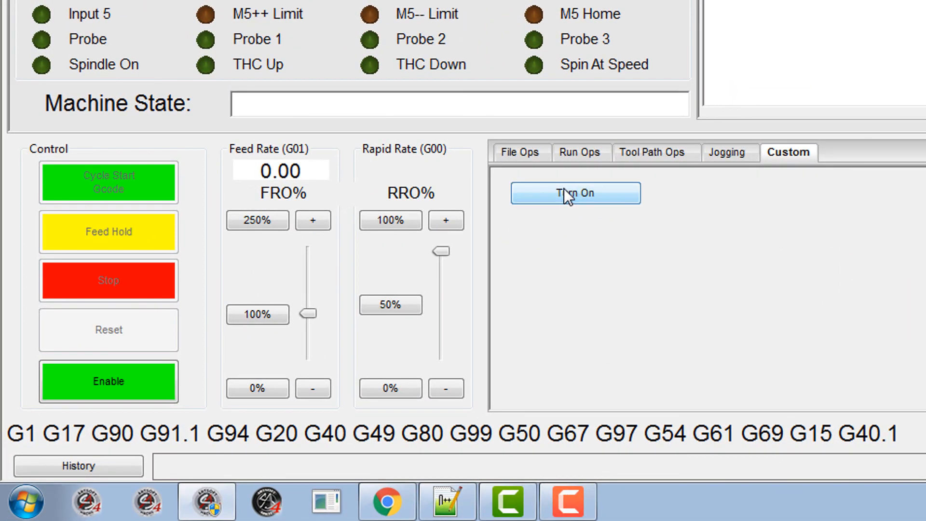
pyautogui.moveTo(903, 336)
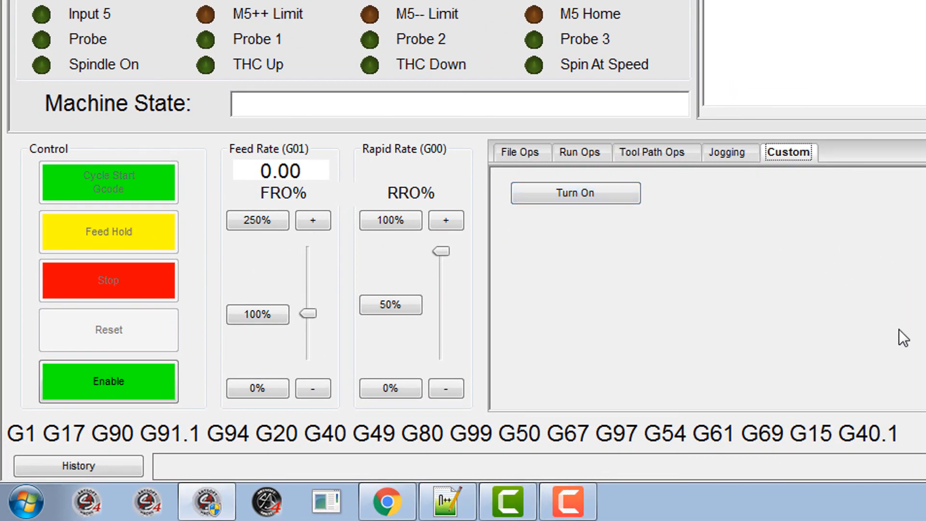
pyautogui.click(574, 193)
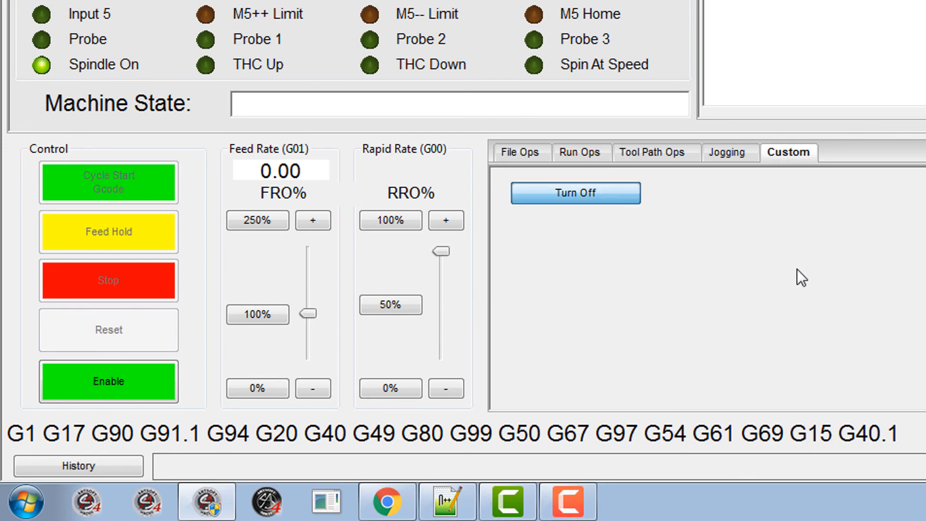
pyautogui.click(574, 192)
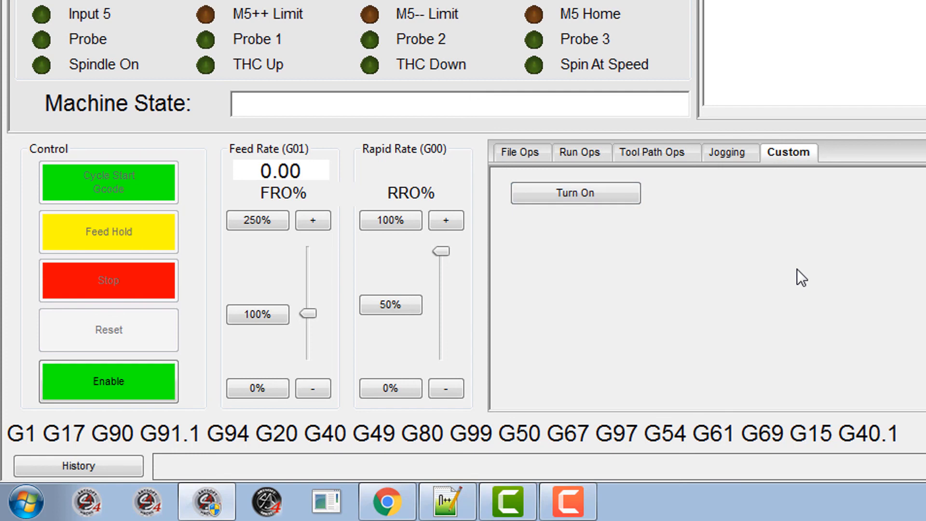
pyautogui.moveTo(565, 272)
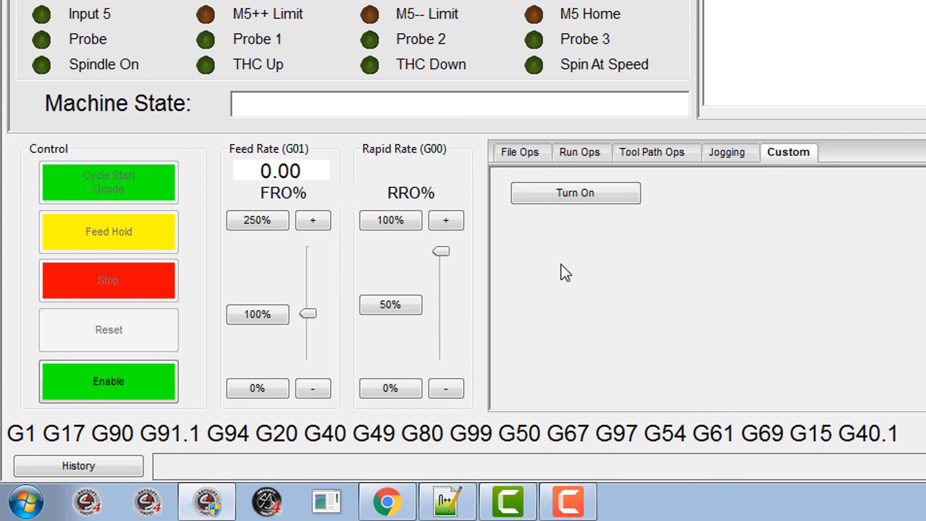
pyautogui.click(575, 192)
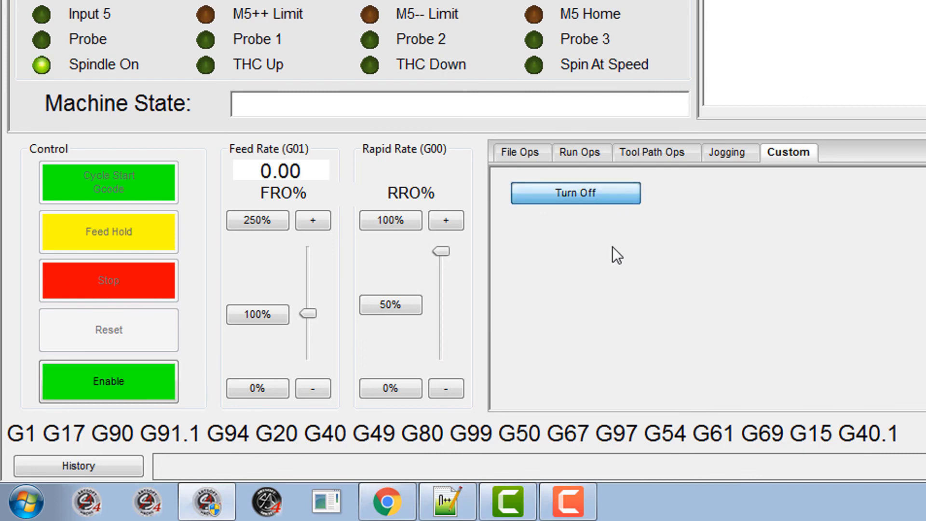
pyautogui.click(574, 193)
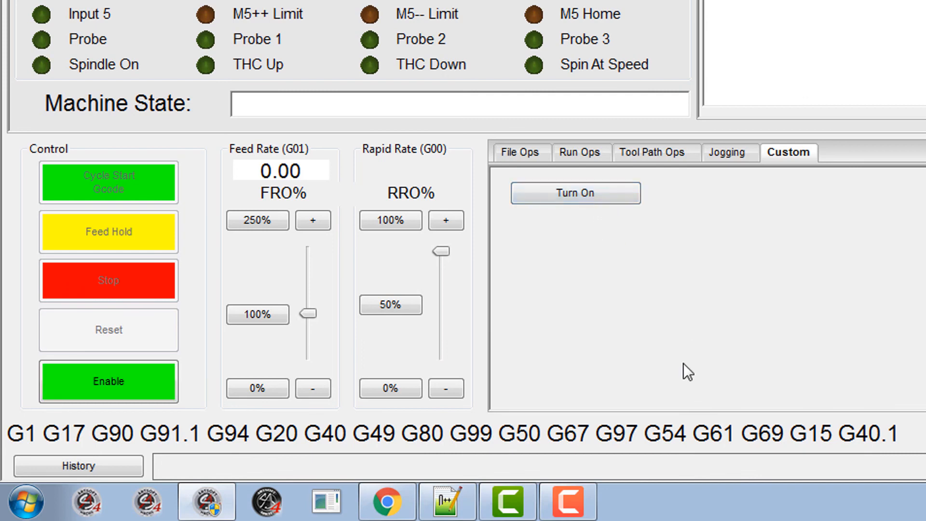